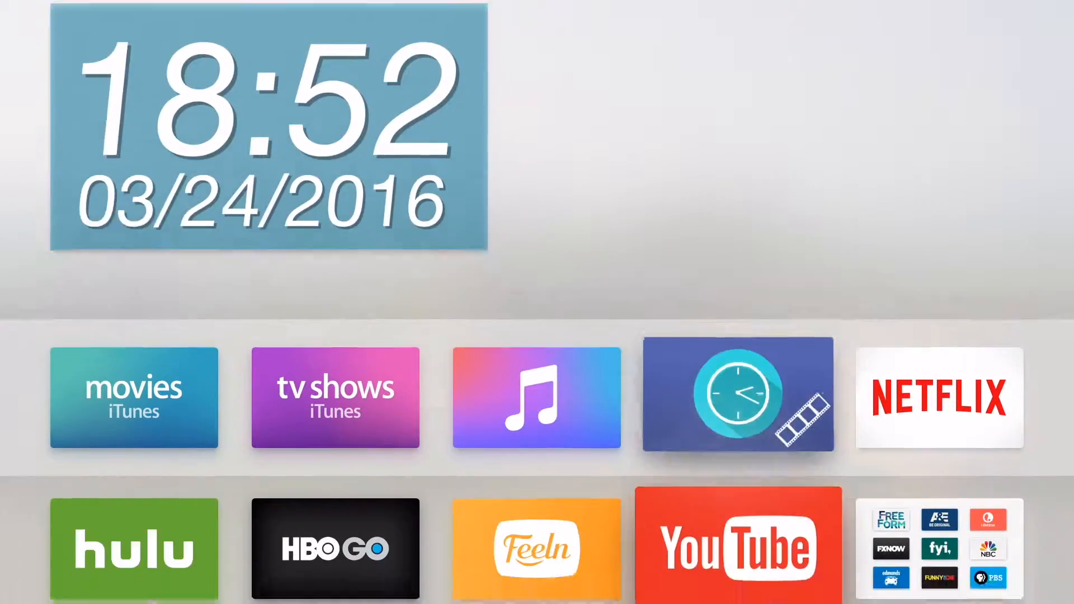
Scroll down the Apple TV home screen and open the App Store tile.
{"action": "scroll", "scroll_direction": "down", "scroll_amount": 3}
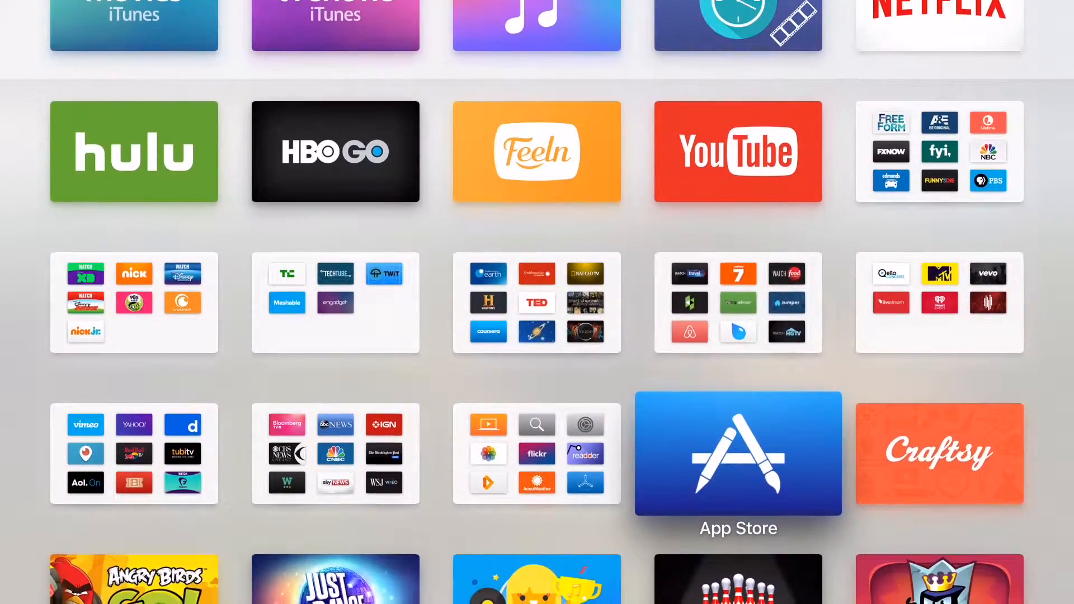
{"action": "left_click", "coordinate": [737, 452]}
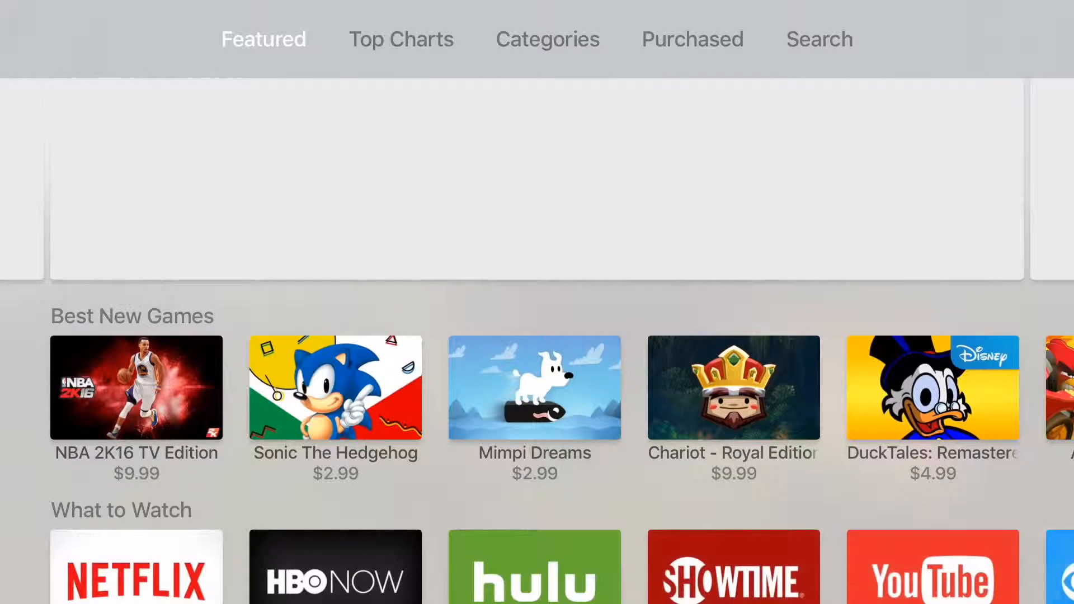
Search the App Store for 'stream-tv' to list the $1.99 Stream-TV app.
{"action": "left_click", "coordinate": [819, 39]}
{"action": "type", "text": "stream"}
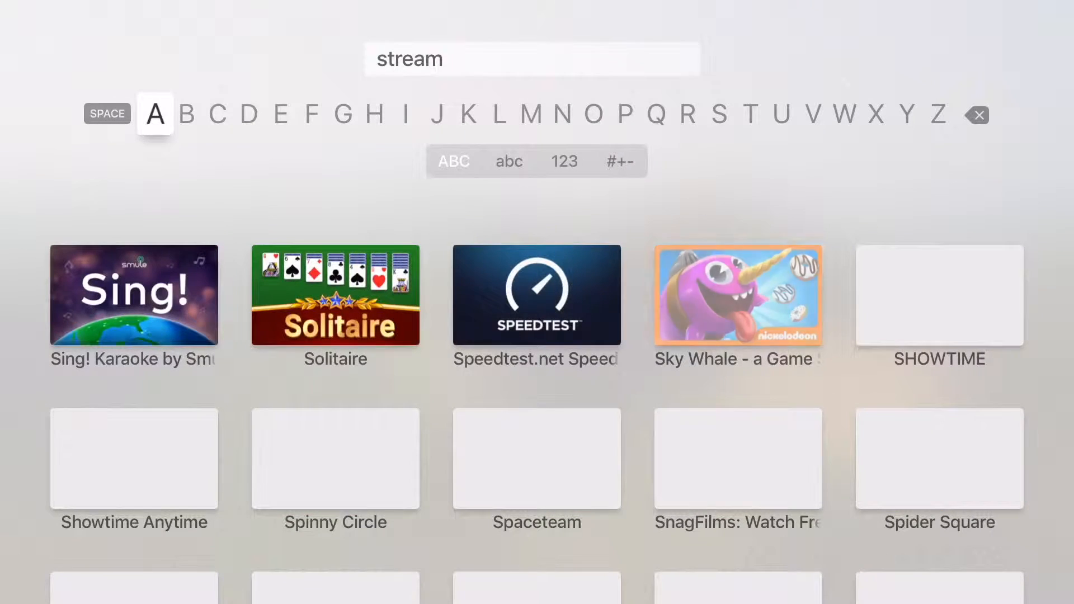
{"action": "type", "text": "-tv"}
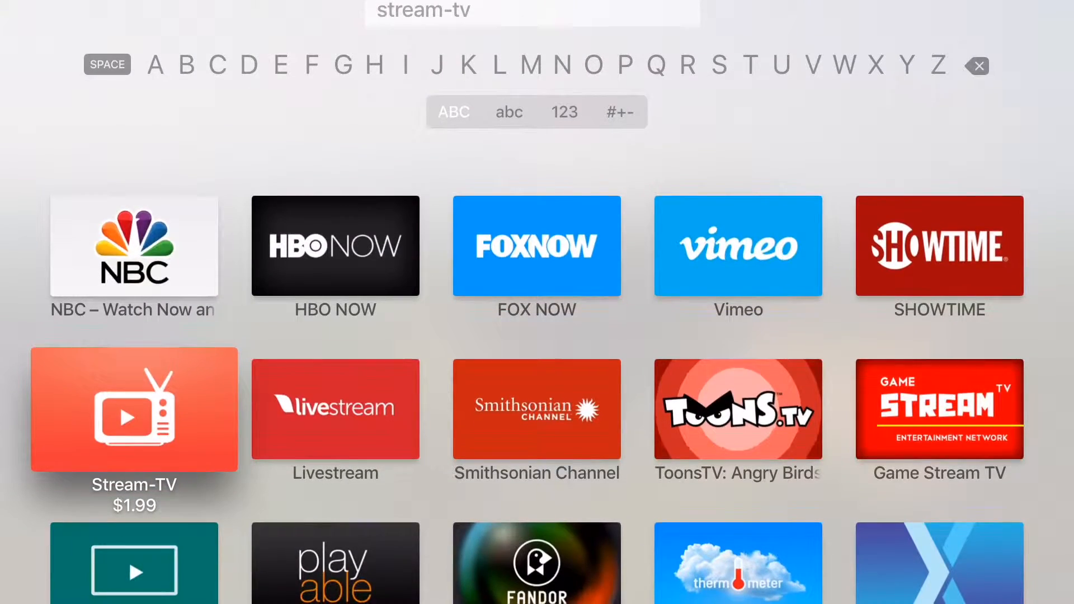
Open Stream-TV's details, browse its screenshots and read the full description.
{"action": "left_click", "coordinate": [134, 409]}
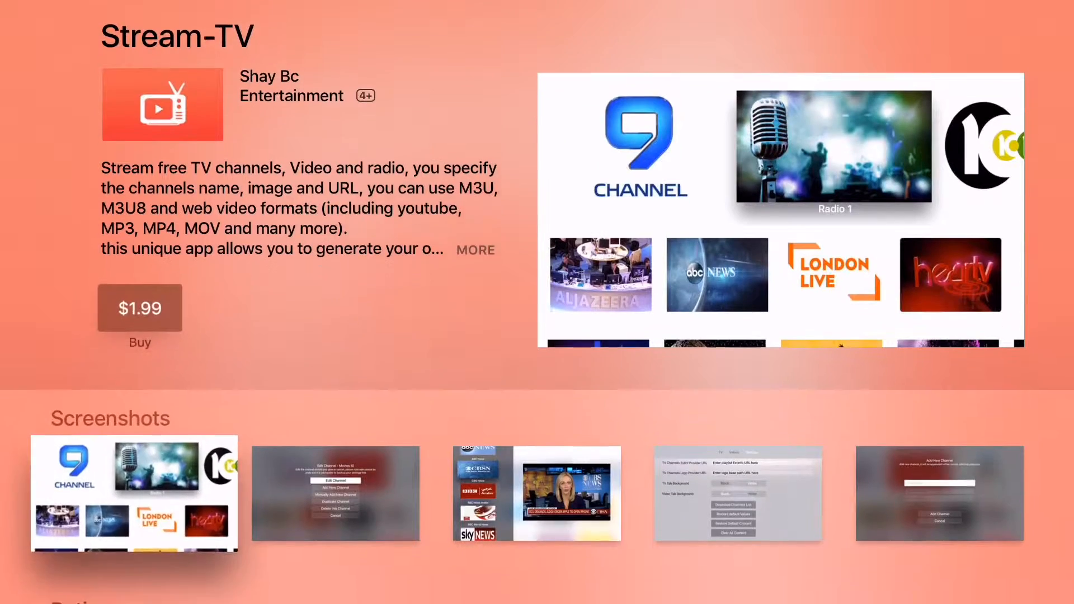
{"action": "scroll", "scroll_direction": "down", "scroll_amount": 3}
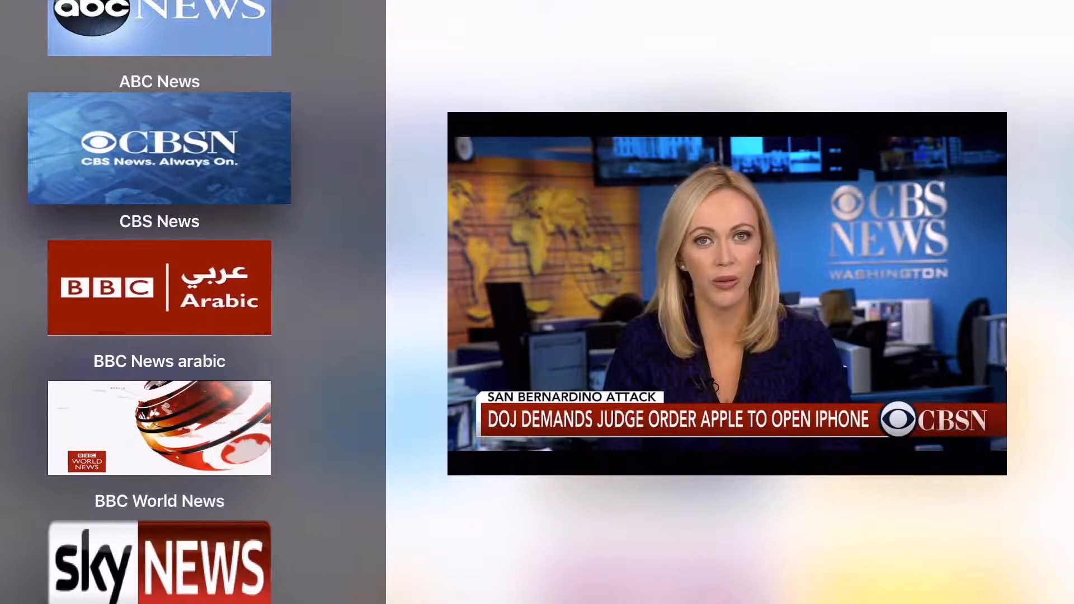
{"action": "left_click", "coordinate": [628, 39]}
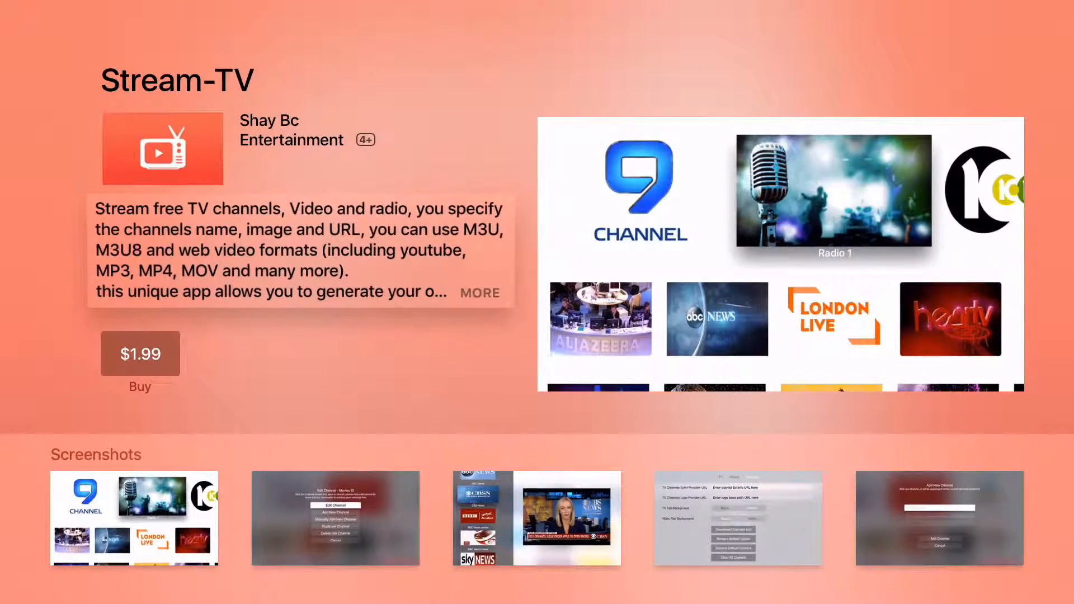
{"action": "left_click", "coordinate": [479, 293]}
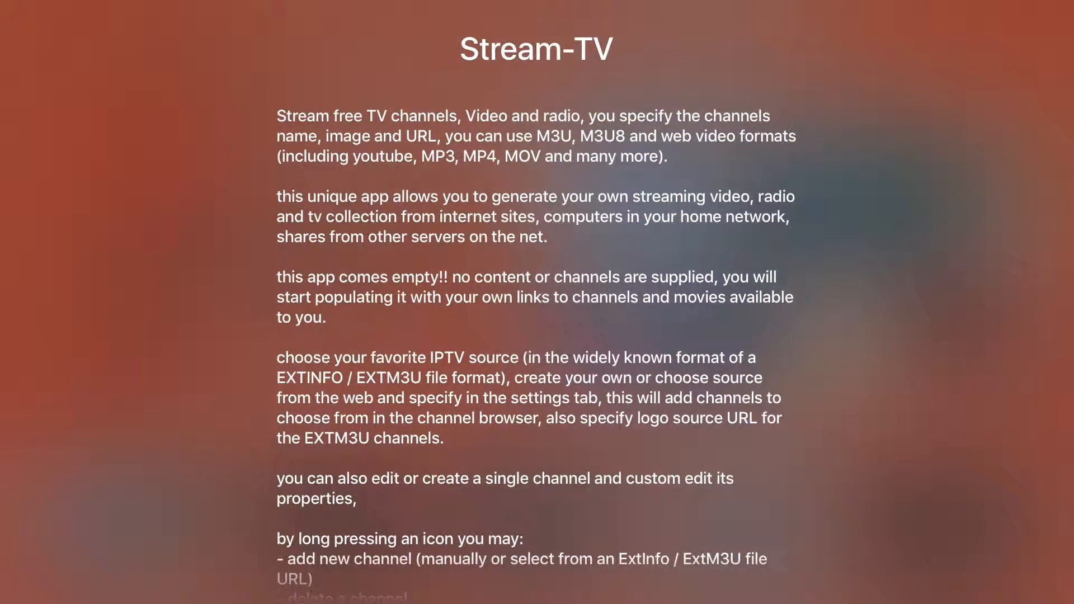
{"action": "scroll", "scroll_direction": "down", "scroll_amount": 3}
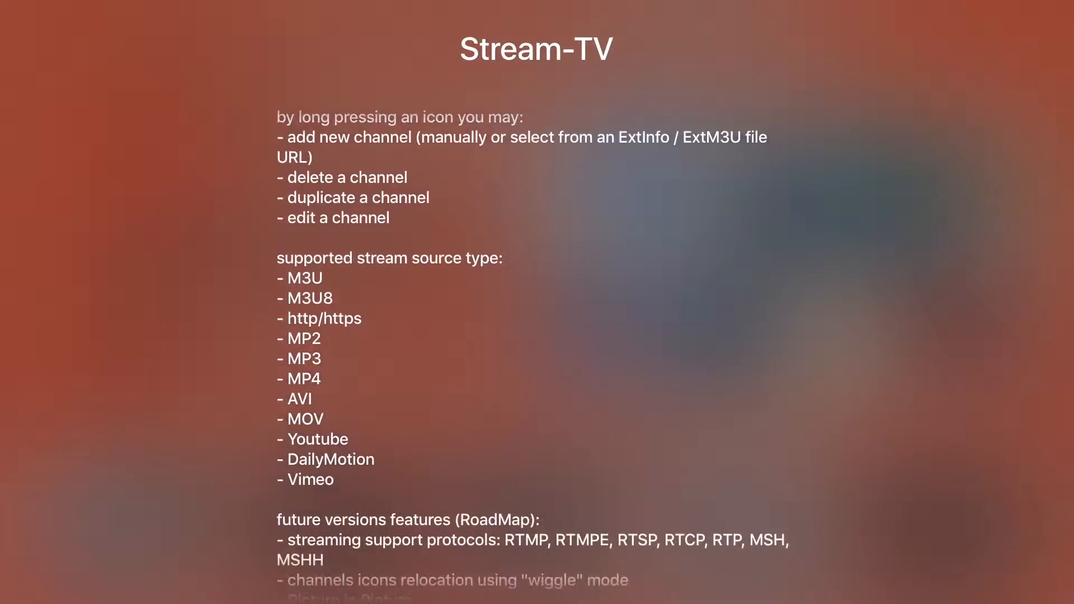
{"action": "scroll", "scroll_direction": "down", "scroll_amount": 3}
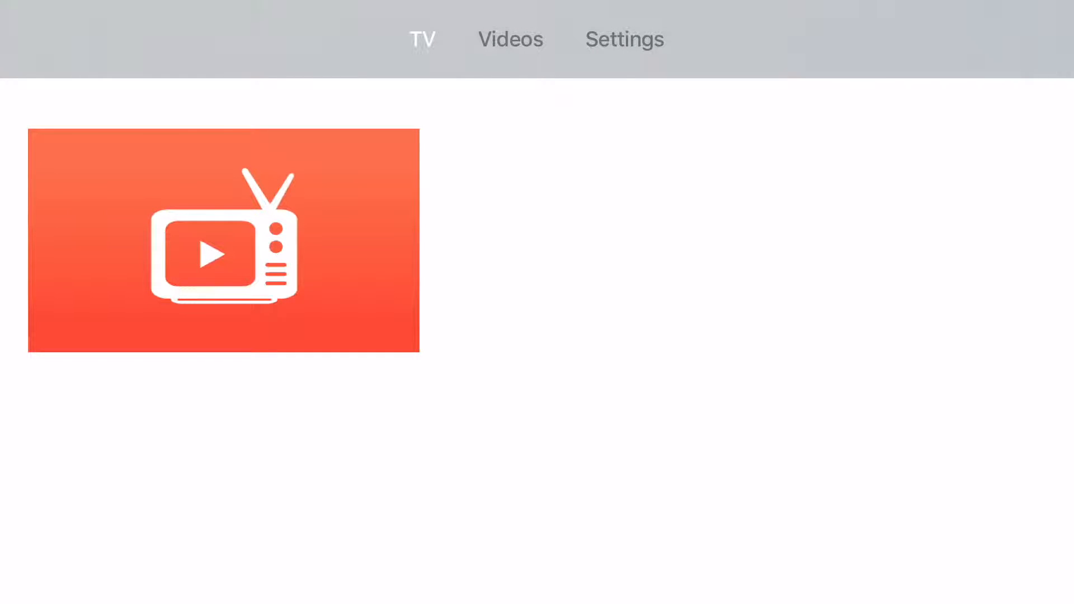
Switch to Stream-TV's Settings tab with the playlist and logo URL fields.
{"action": "left_click", "coordinate": [510, 39]}
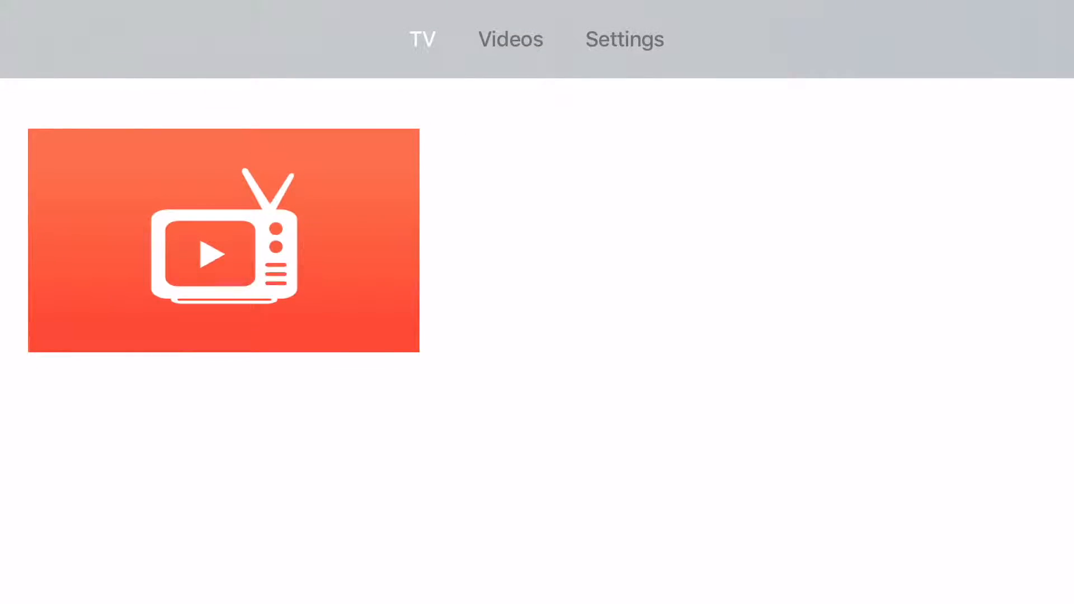
{"action": "left_click", "coordinate": [624, 39]}
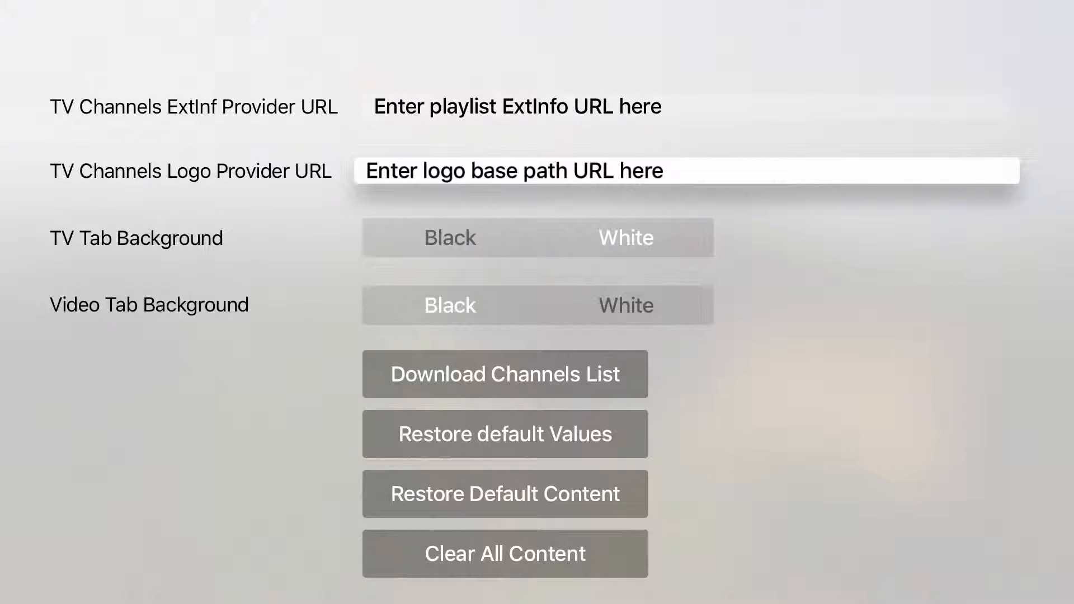
Long-press the default channel icon on the TV tab to show its options menu.
{"action": "left_click", "coordinate": [450, 305]}
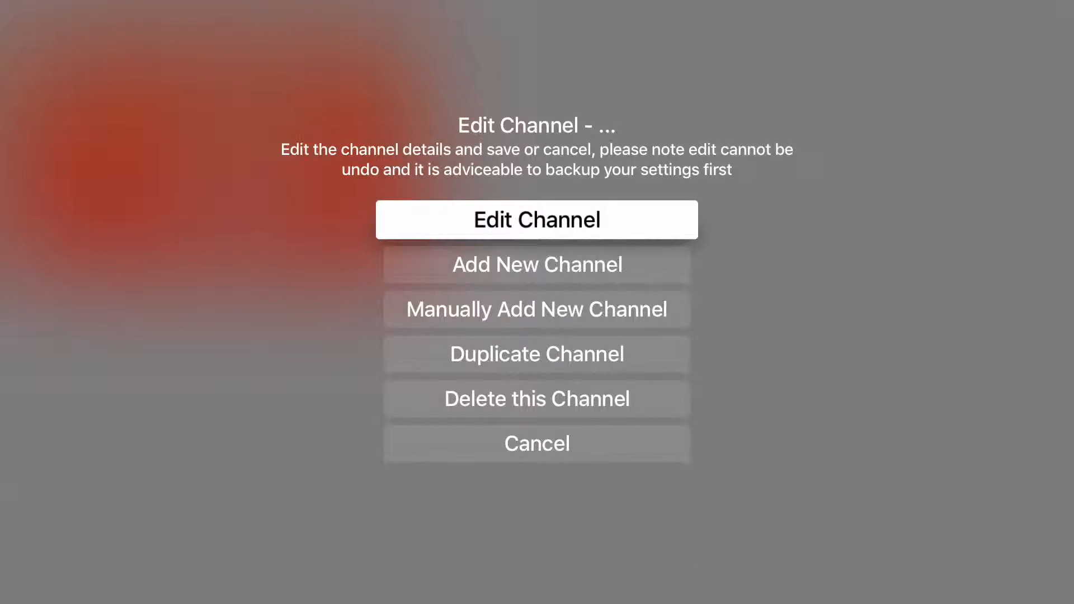
Try Edit Channel, cancel it, and reach the Manually Add New Channel form.
{"action": "left_click", "coordinate": [536, 220]}
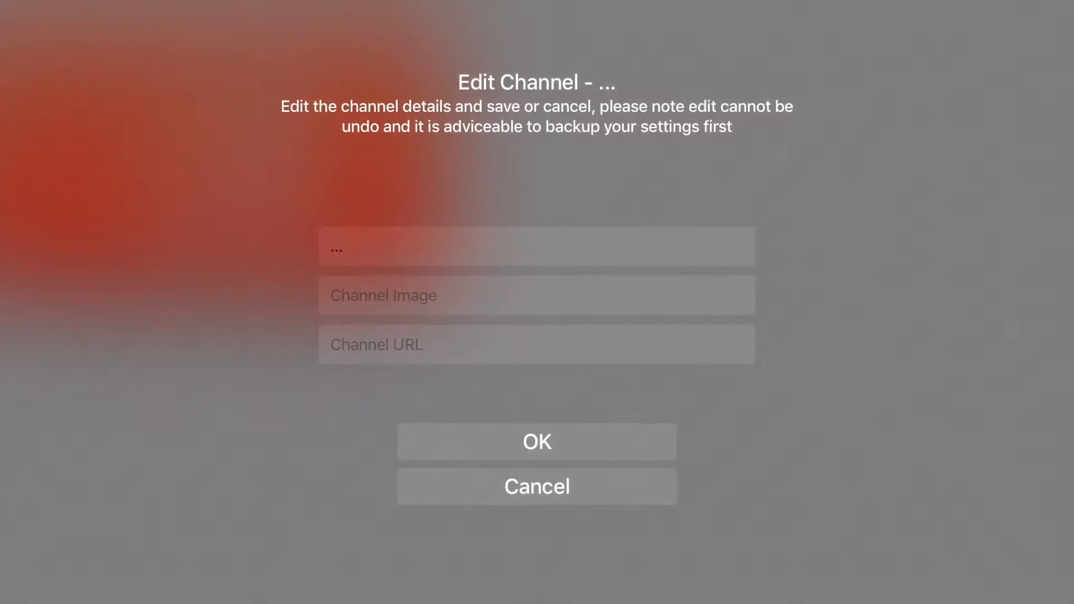
{"action": "left_click", "coordinate": [537, 247]}
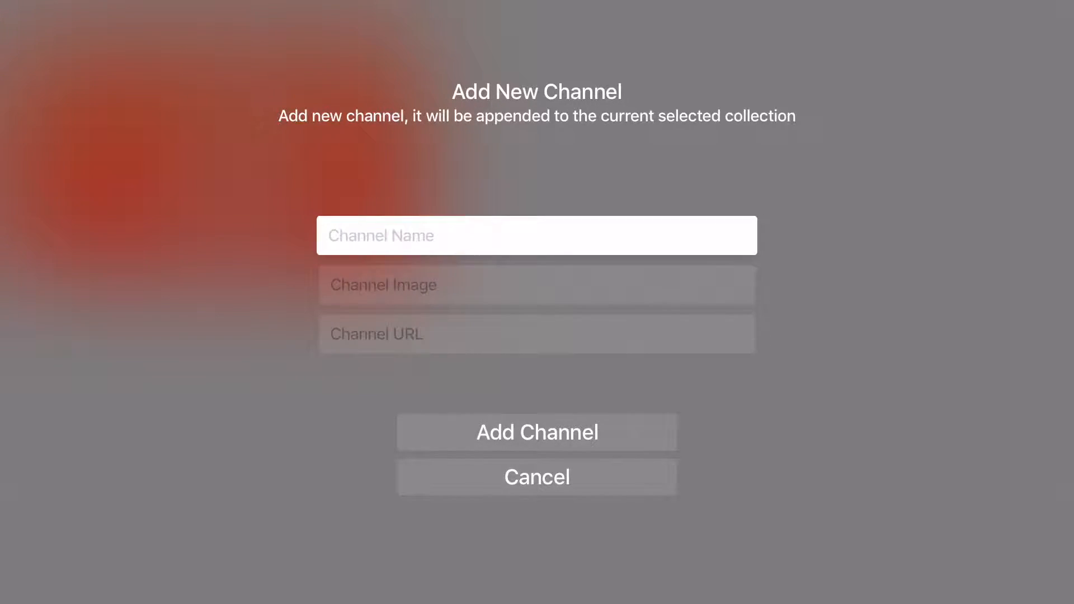
Enter channel name 'BBC Four', the filmon logo PNG URL and the stream URL.
{"action": "left_click", "coordinate": [536, 235]}
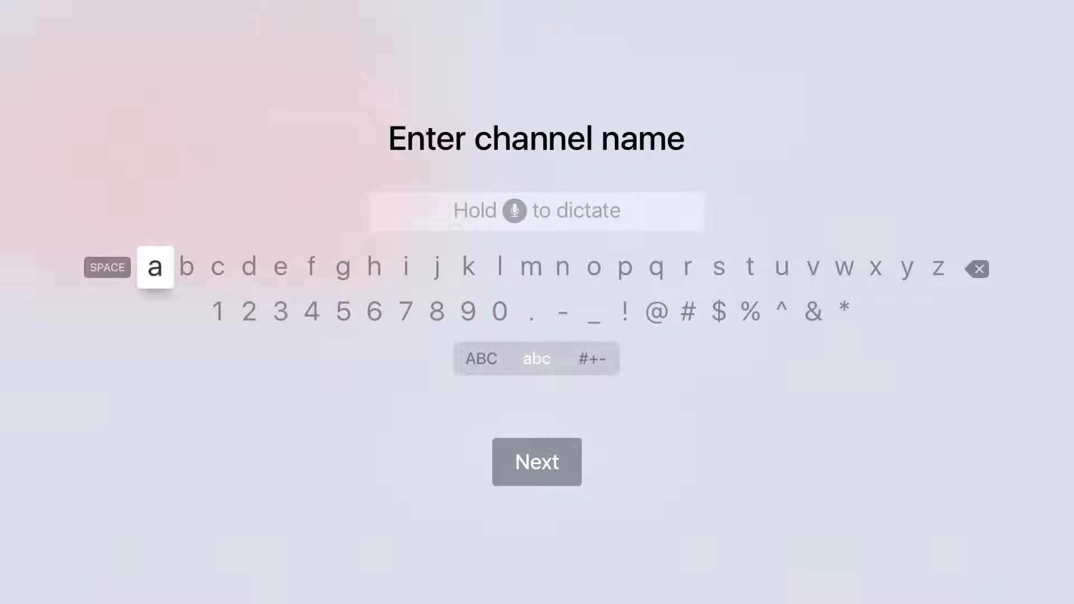
{"action": "type", "text": "BBC Four"}
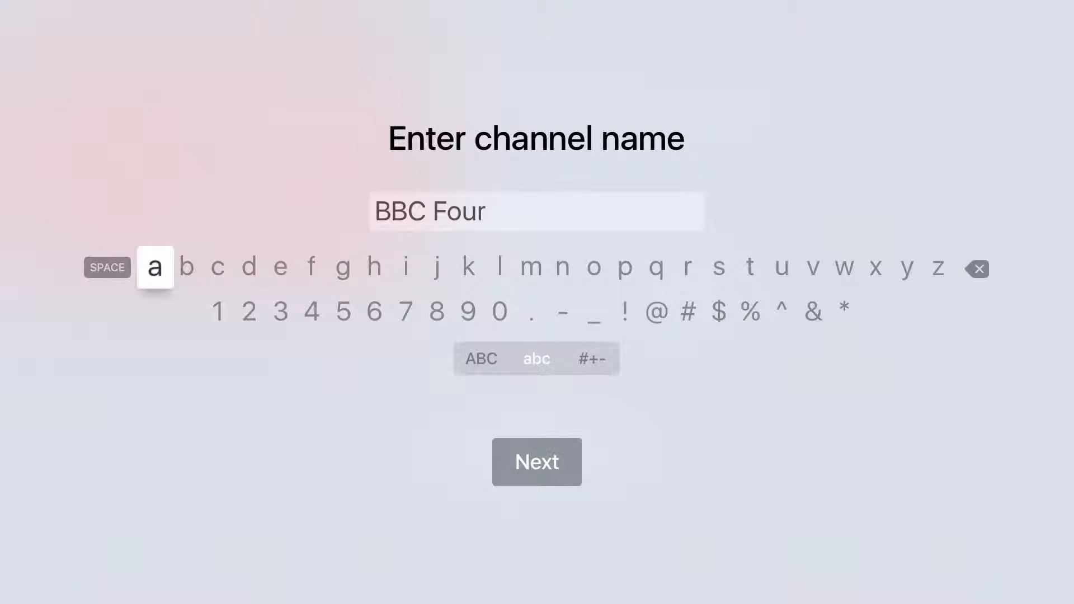
{"action": "left_click", "coordinate": [536, 462]}
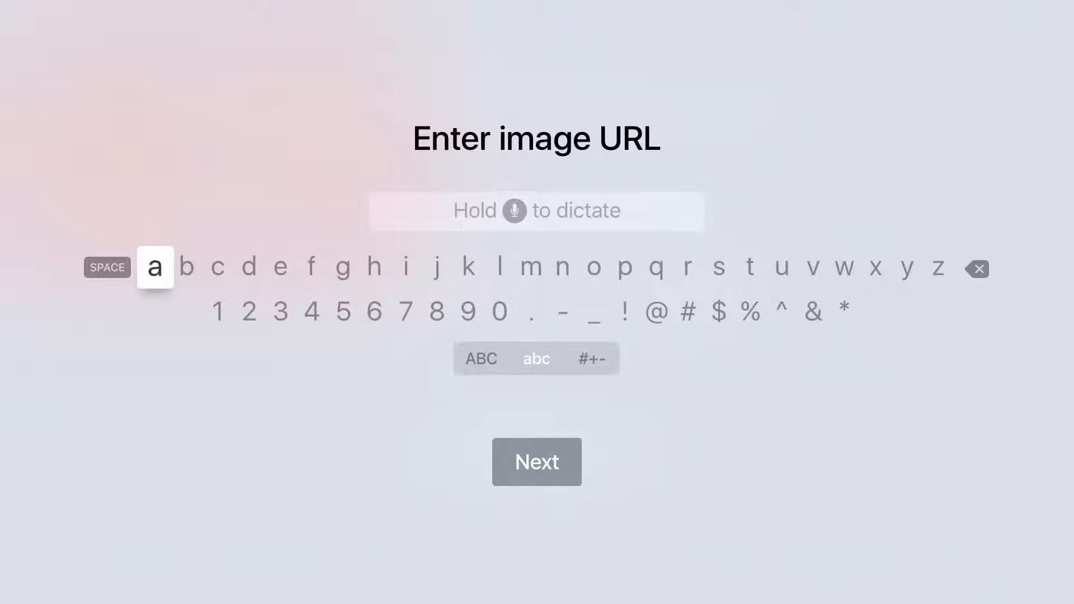
{"action": "type", "text": "http://static.filmon.com/assets/channels/103/extra_big_logo.png"}
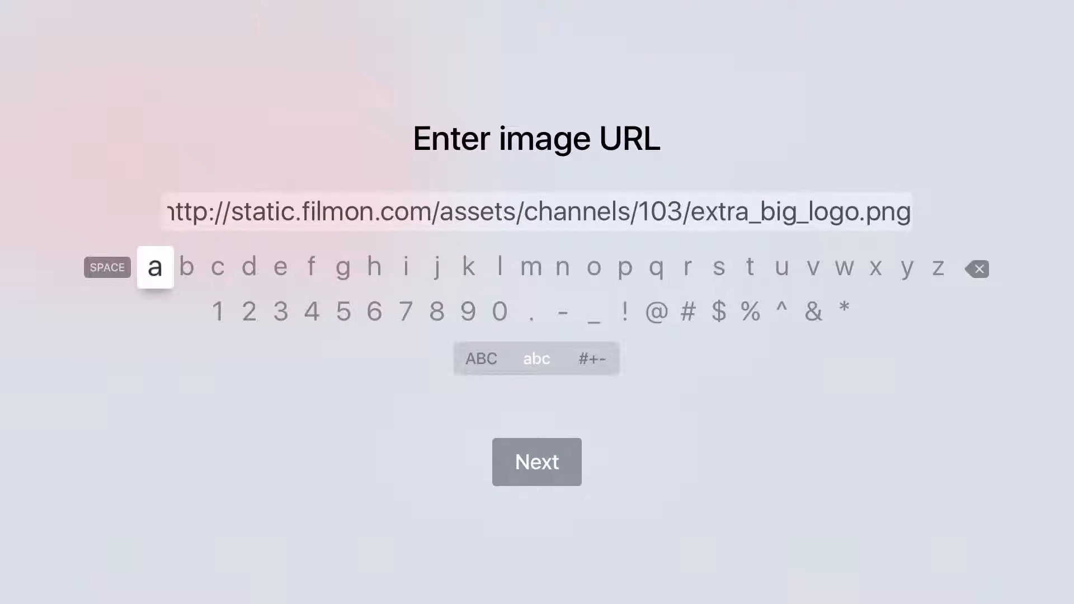
{"action": "left_click", "coordinate": [536, 461]}
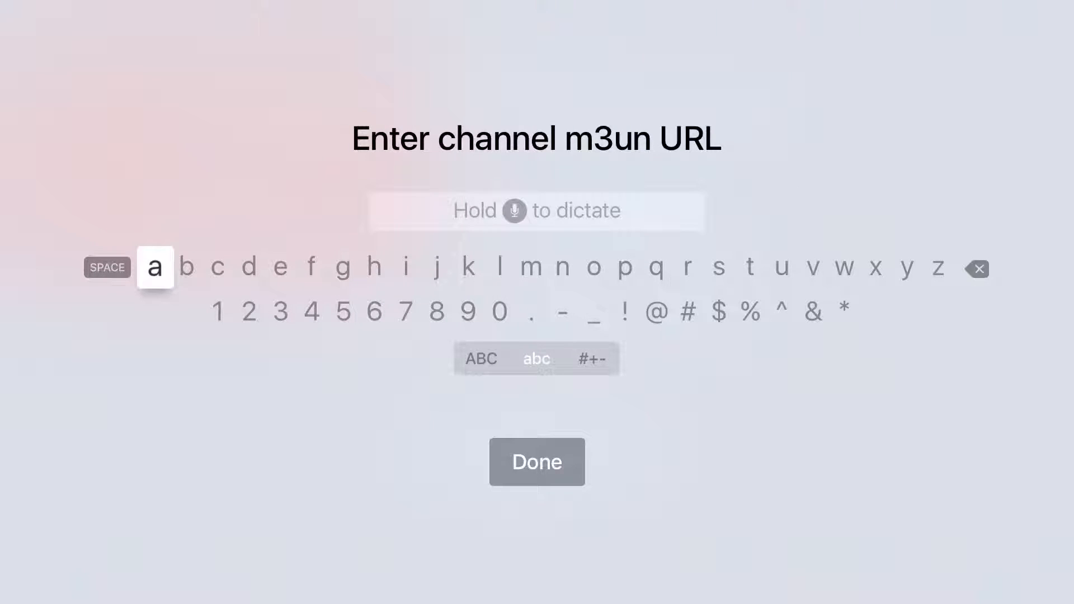
{"action": "type", "text": "219bdd83bbc99871f7cb809ff46ff08d666d60d671c317e7f7a6b883d2cadff0d13"}
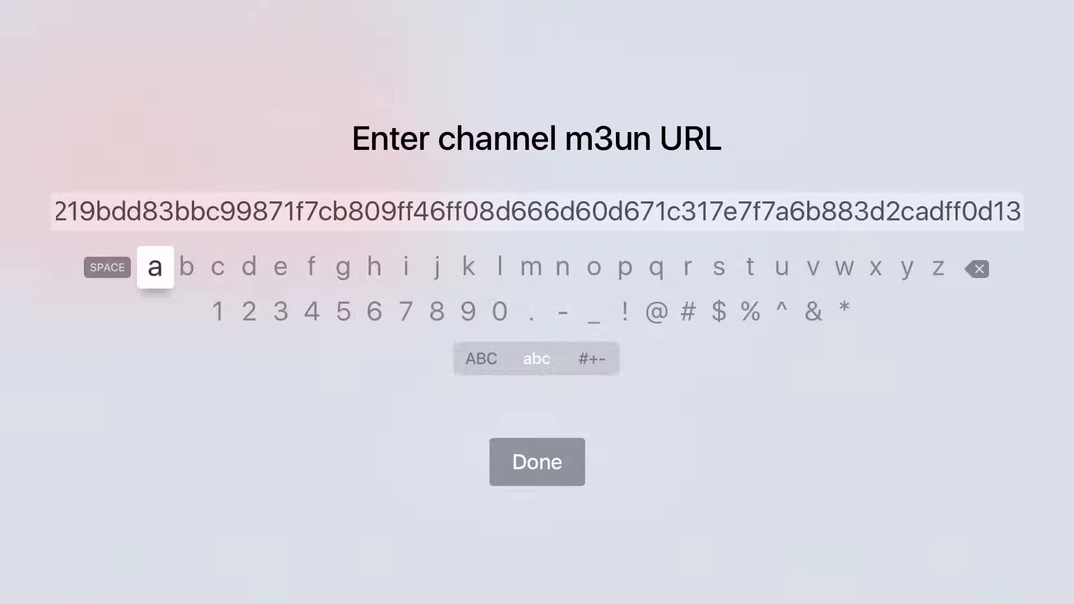
{"action": "left_click", "coordinate": [536, 461]}
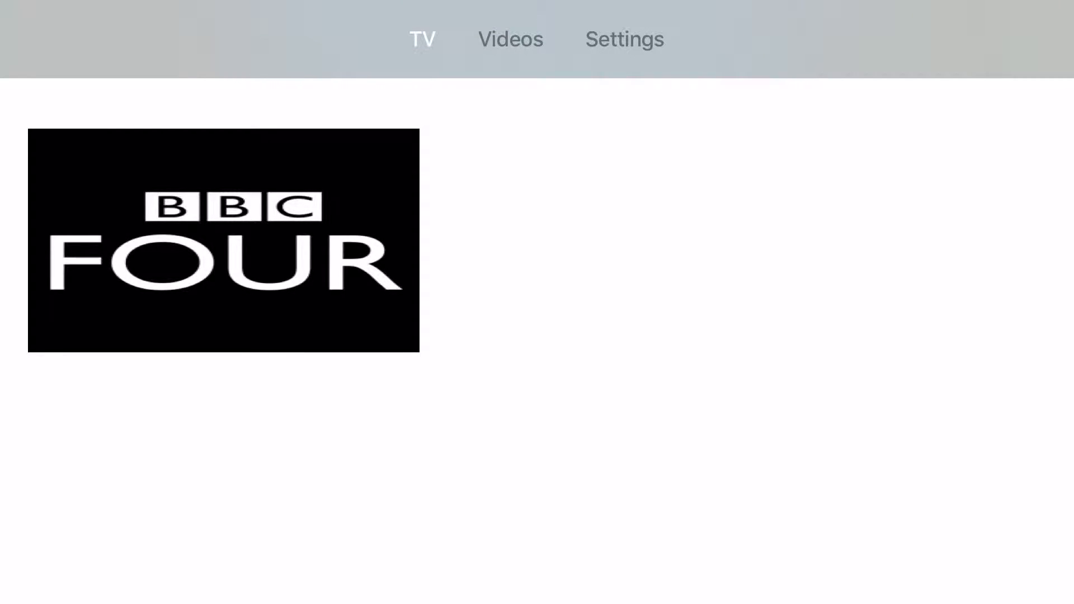
Go back to the Settings tab once the BBC Four tile shows on the TV tab.
{"action": "left_click", "coordinate": [623, 39]}
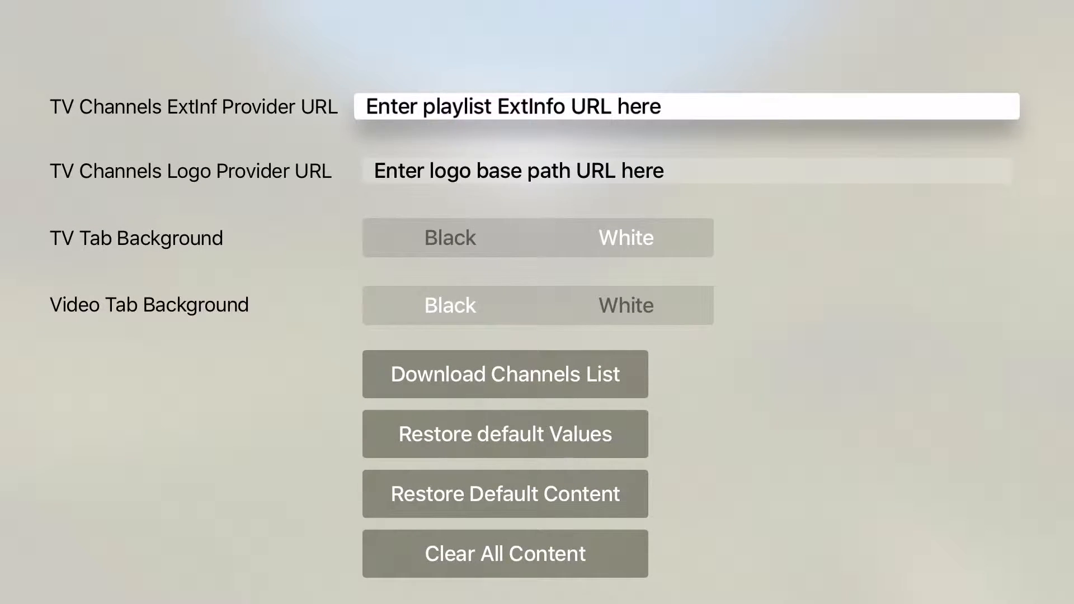
Enter the tvs247 ExtInf and logo provider URLs, then exit to the home screen.
{"action": "left_click", "coordinate": [685, 106]}
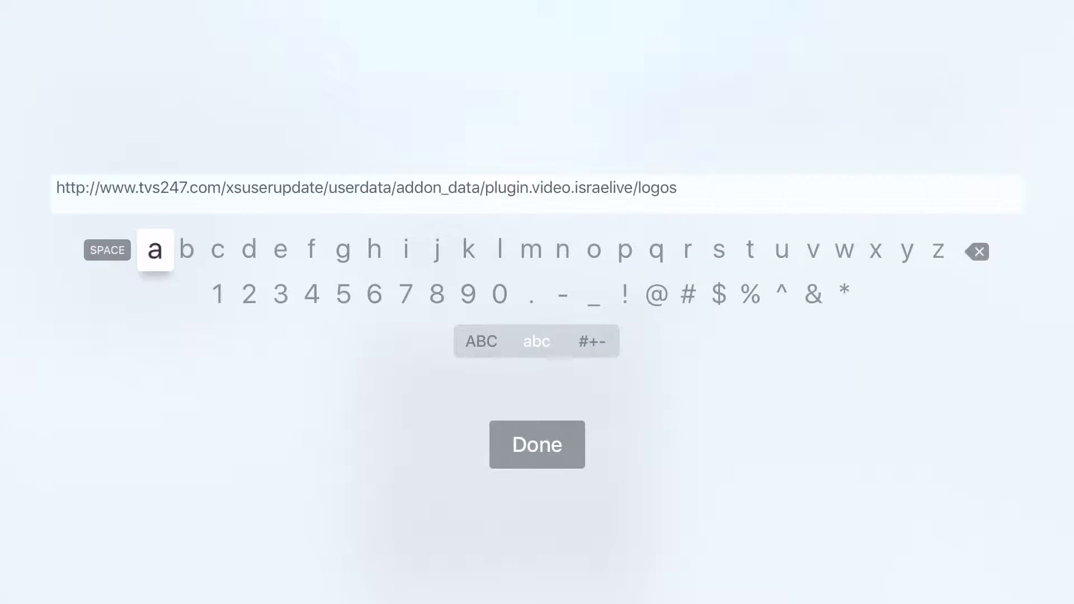
{"action": "left_click", "coordinate": [480, 341]}
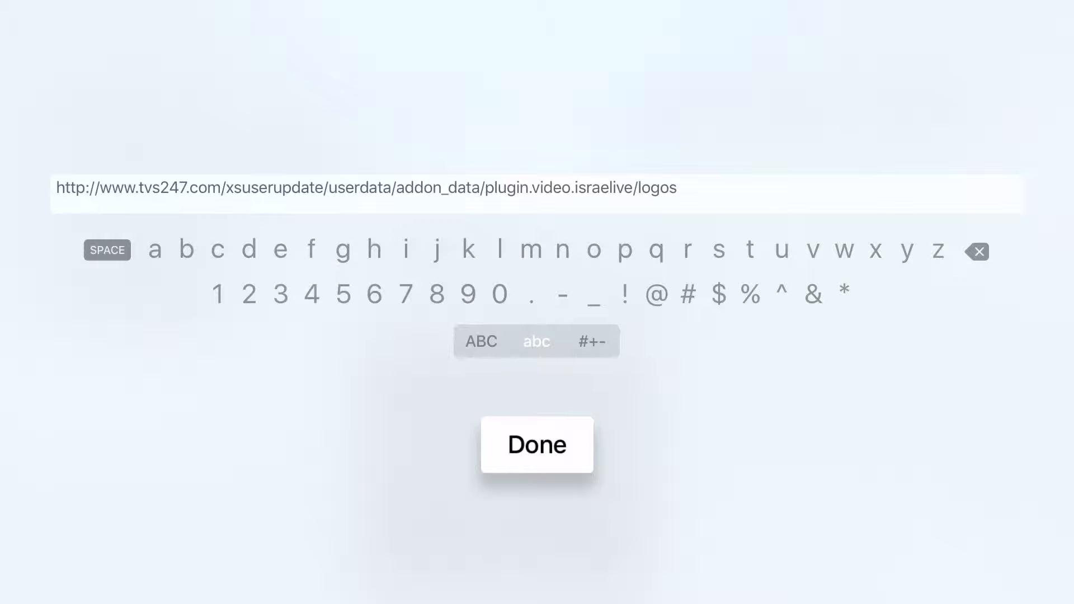
{"action": "left_click", "coordinate": [537, 445]}
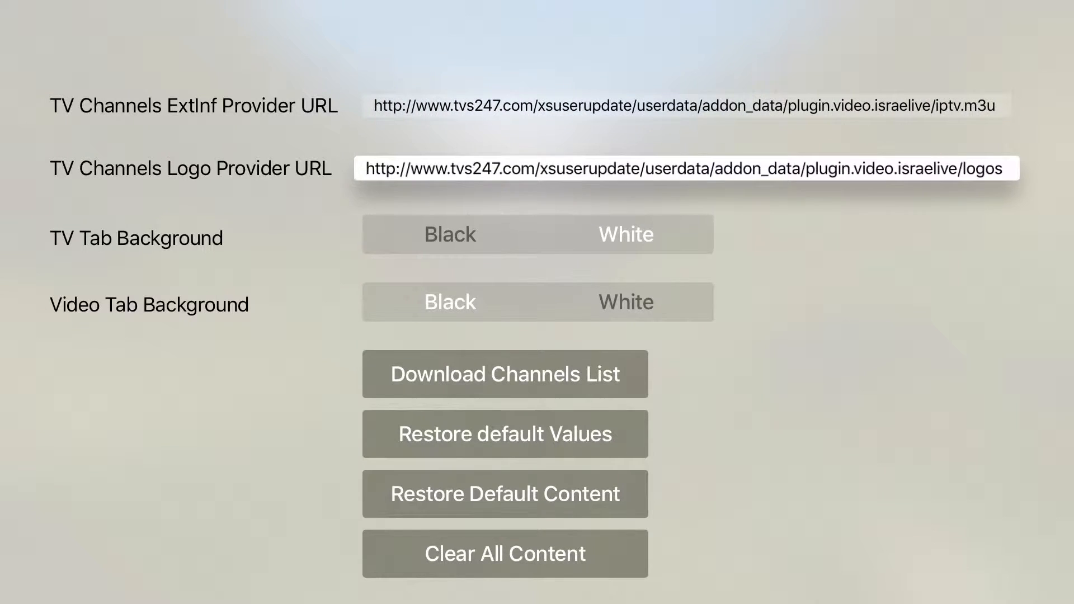
{"action": "key", "text": "up"}
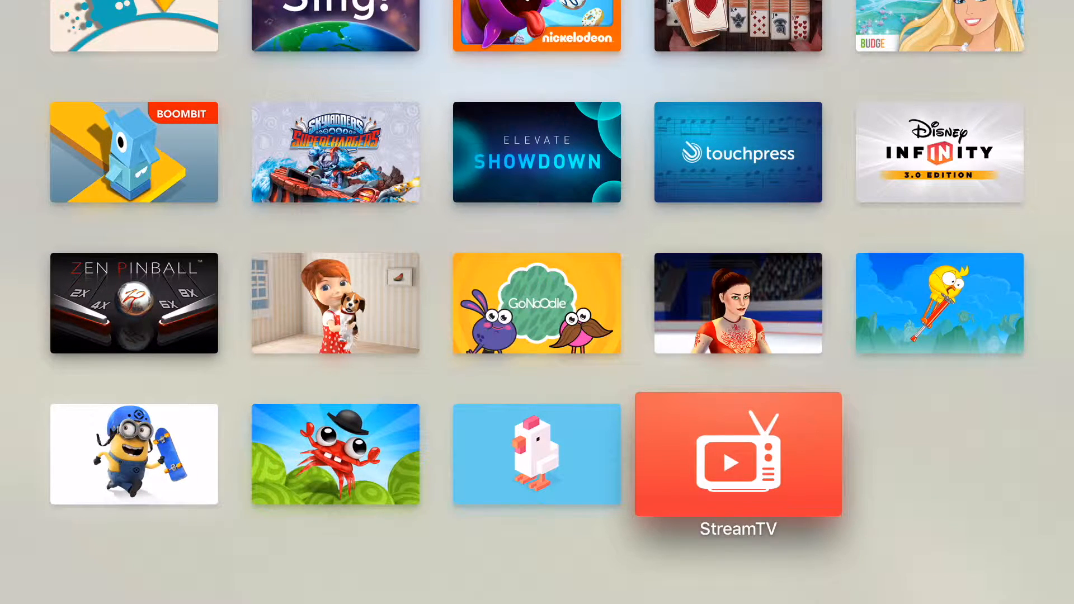
Launch StreamTV from the home screen to show channels like 88FM and 90FM.
{"action": "left_click", "coordinate": [737, 454]}
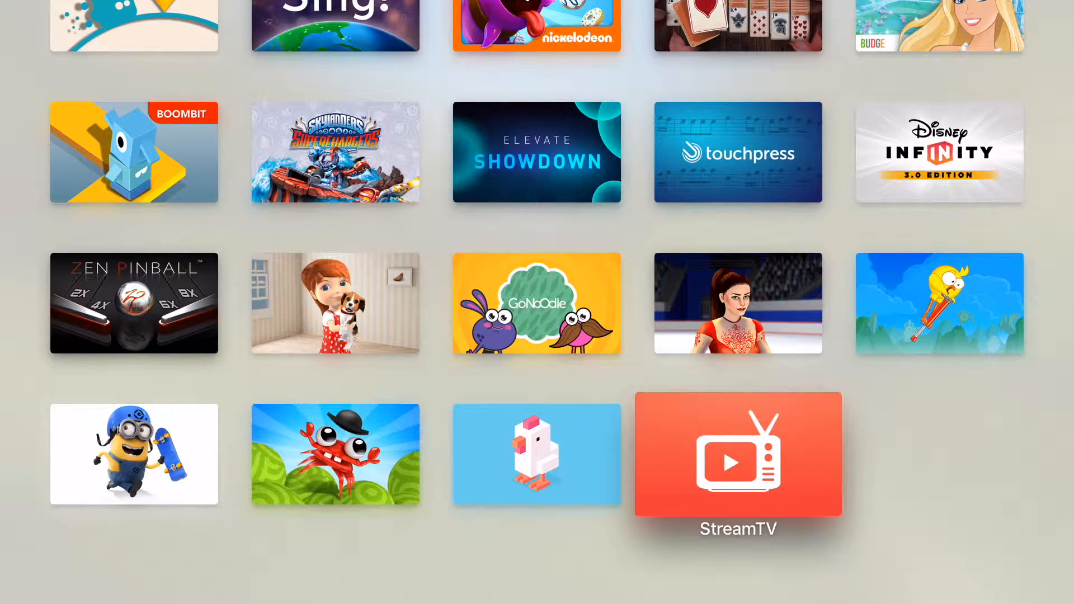
{"action": "left_click", "coordinate": [737, 454]}
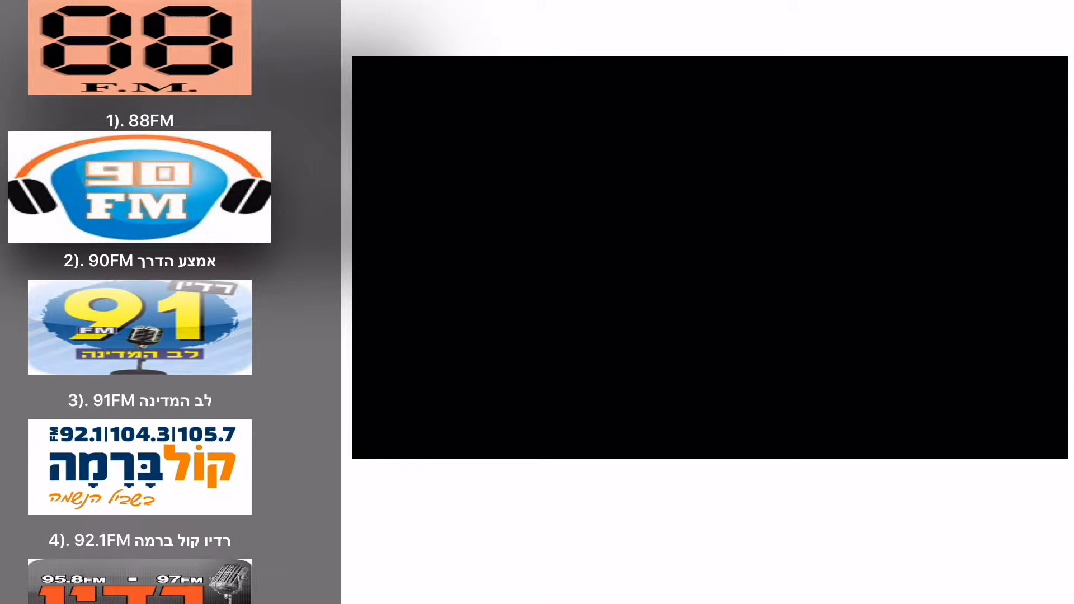
Scroll down the channel list to a radio channel and bring up its options menu.
{"action": "scroll", "scroll_direction": "down", "scroll_amount": 3}
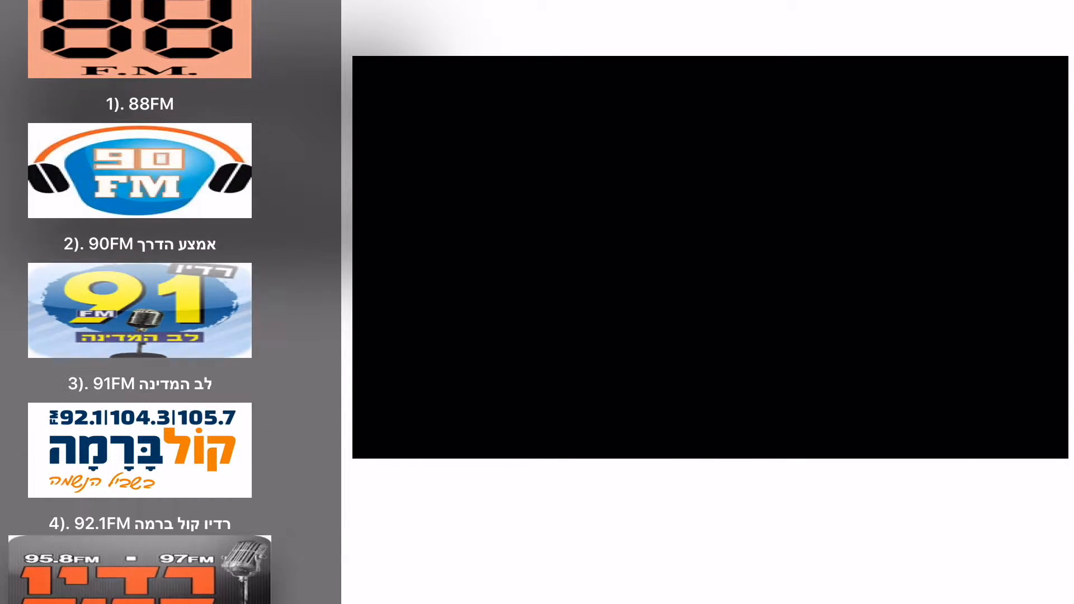
{"action": "scroll", "scroll_direction": "down", "scroll_amount": 3}
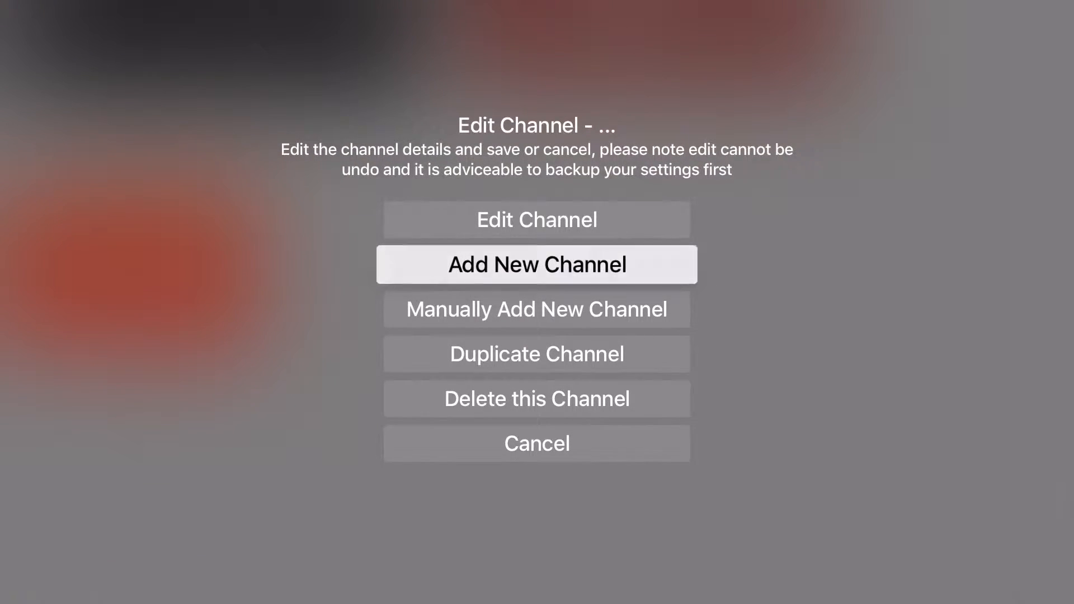
Dismiss the channel options, scroll the list, and choose Add New Channel.
{"action": "left_click", "coordinate": [536, 264]}
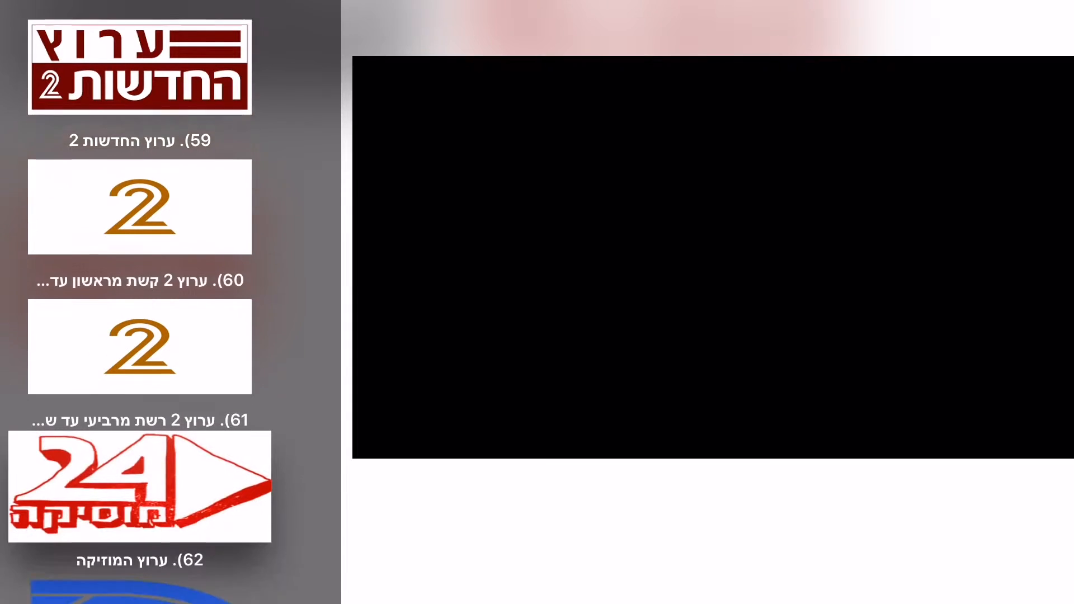
{"action": "scroll", "scroll_direction": "down", "scroll_amount": 3}
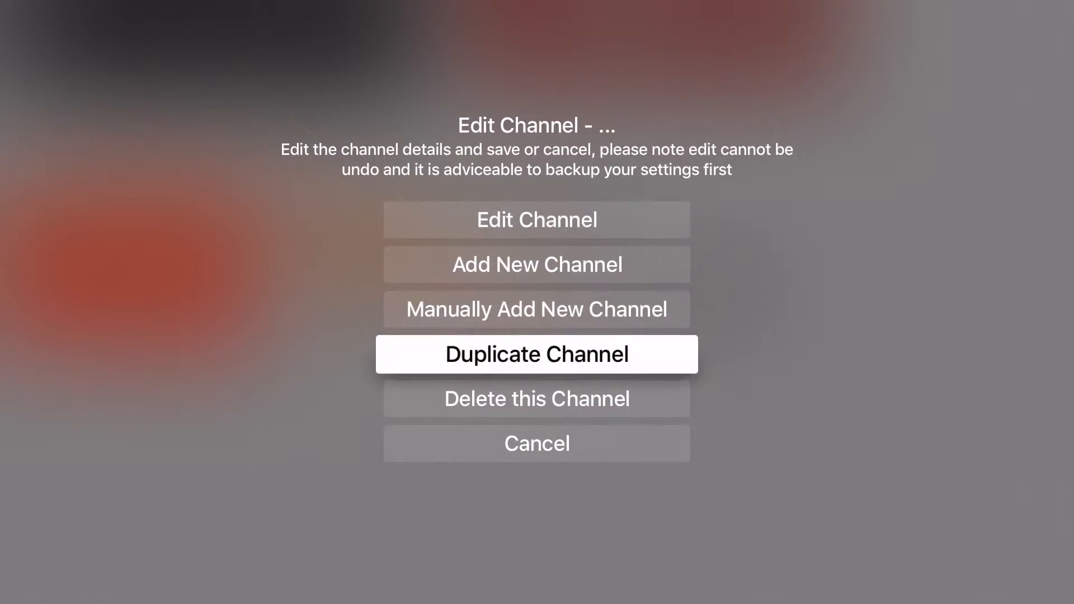
{"action": "left_click", "coordinate": [537, 354]}
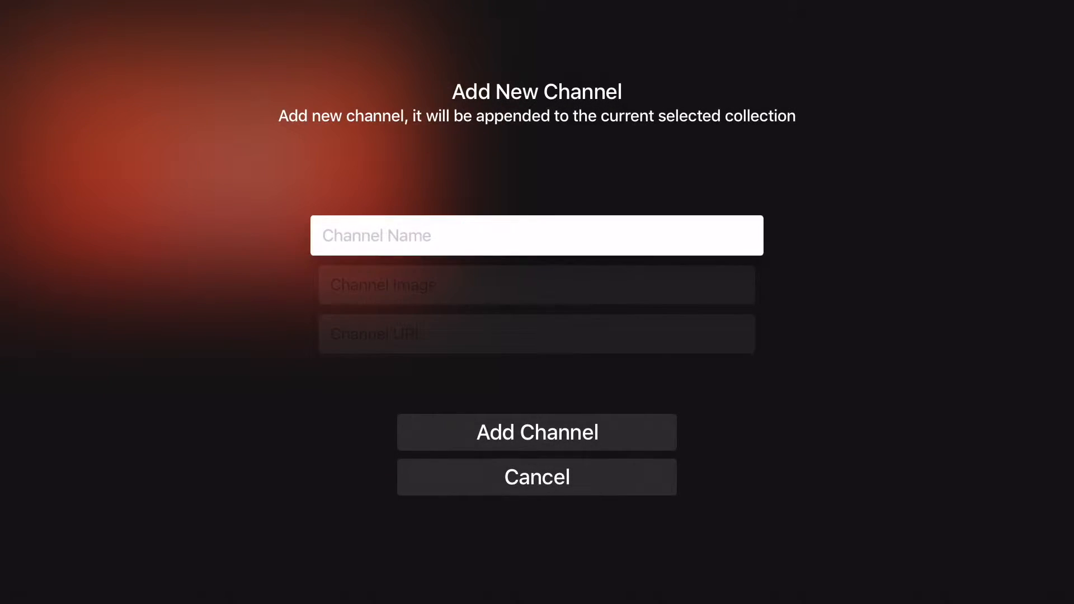
Add a channel with image i.ytimg.com/vi/9Im2O6dzpUE/hqdefault.jpg and stream youtube.com/watch?v=9lm2O6dzpUE.
{"action": "left_click", "coordinate": [536, 234]}
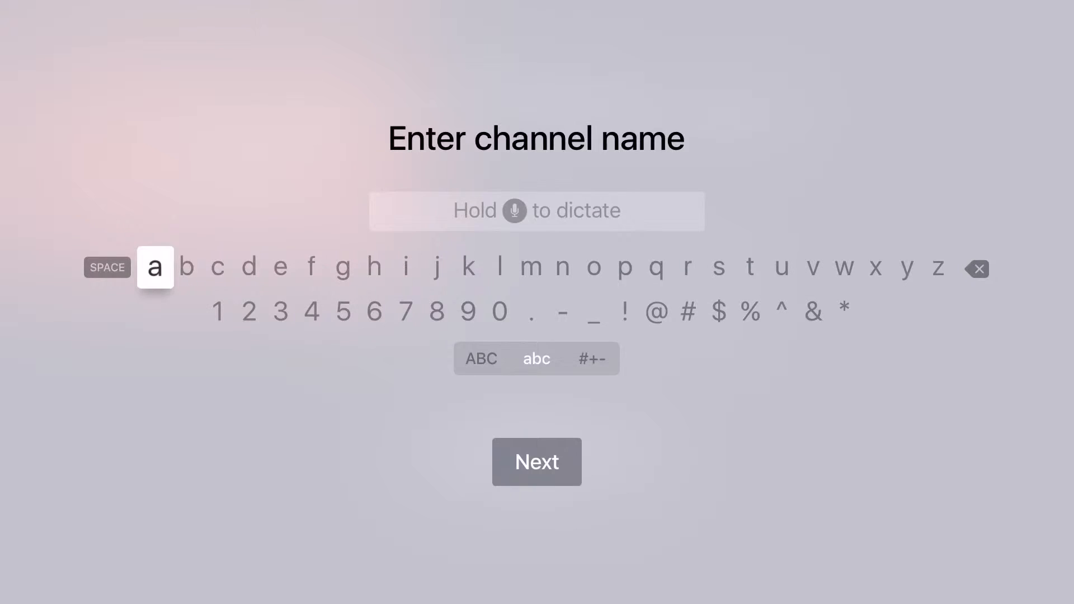
{"action": "left_click", "coordinate": [536, 462]}
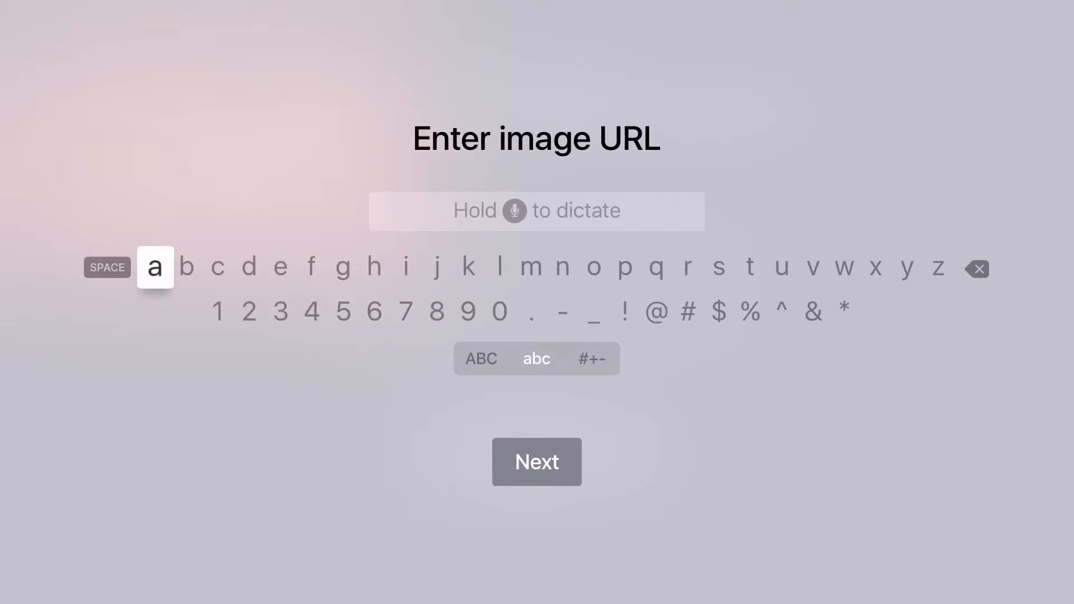
{"action": "type", "text": "https://i.ytimg.com/vi/9Im2O6dzpUE/hqdefault.jpg"}
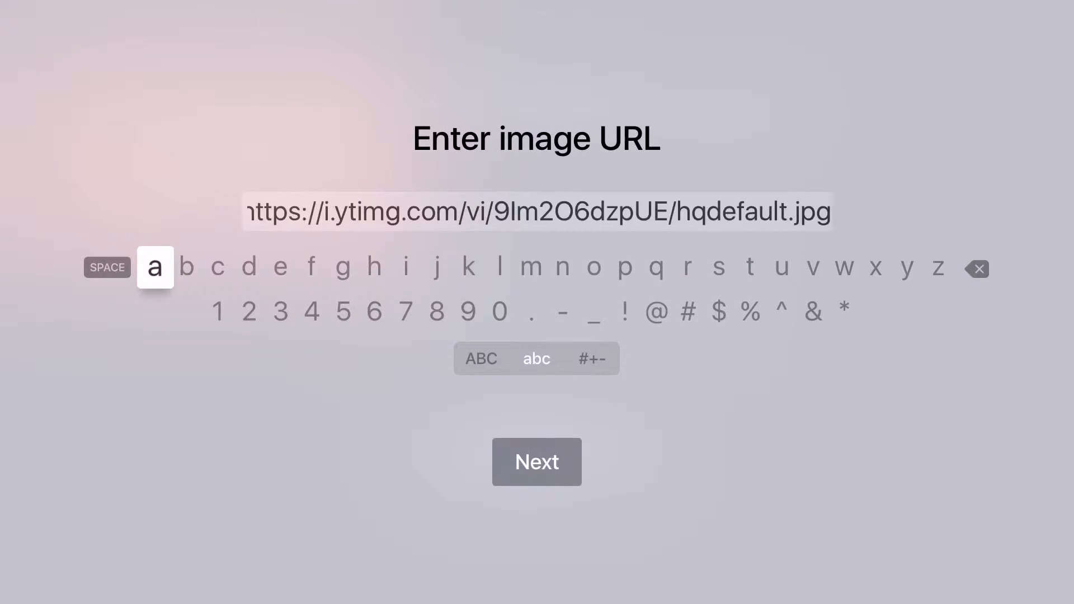
{"action": "left_click", "coordinate": [536, 461]}
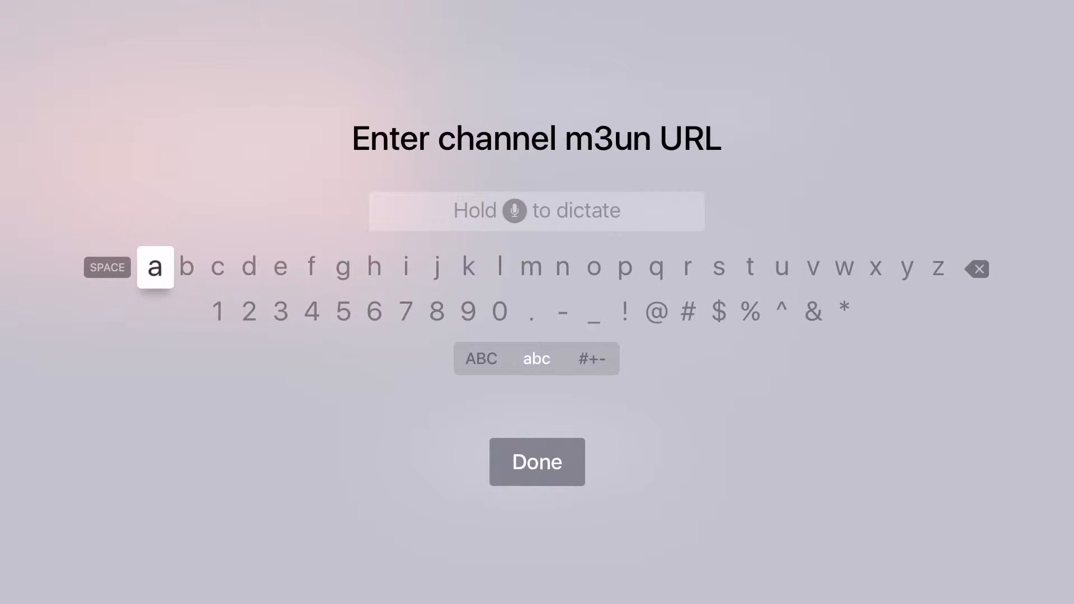
{"action": "type", "text": "https://www.youtube.com/watch?v=9lm2O6dzpUE"}
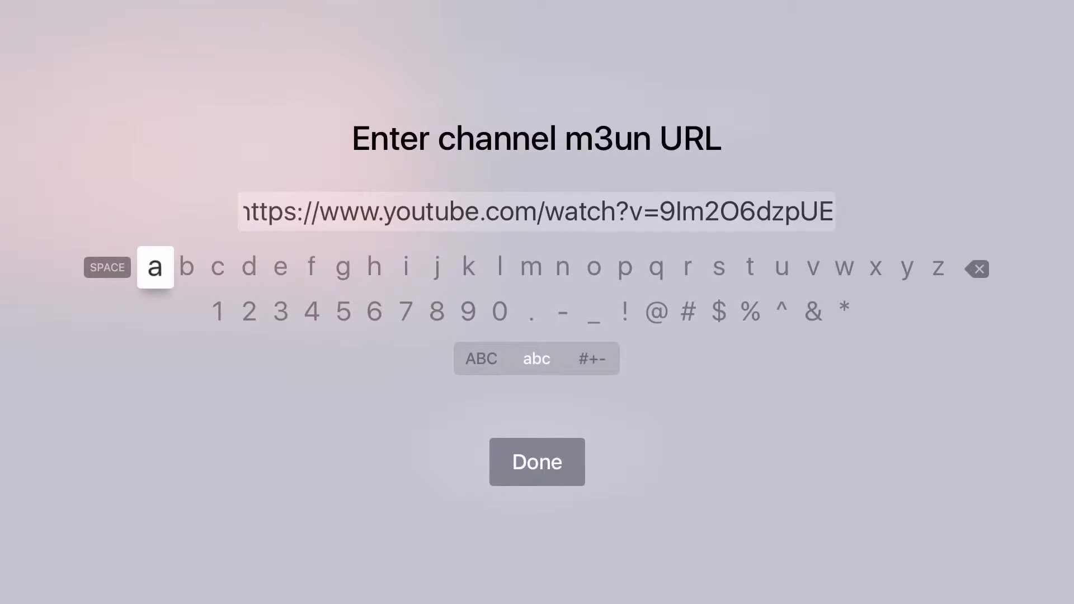
{"action": "left_click", "coordinate": [537, 461]}
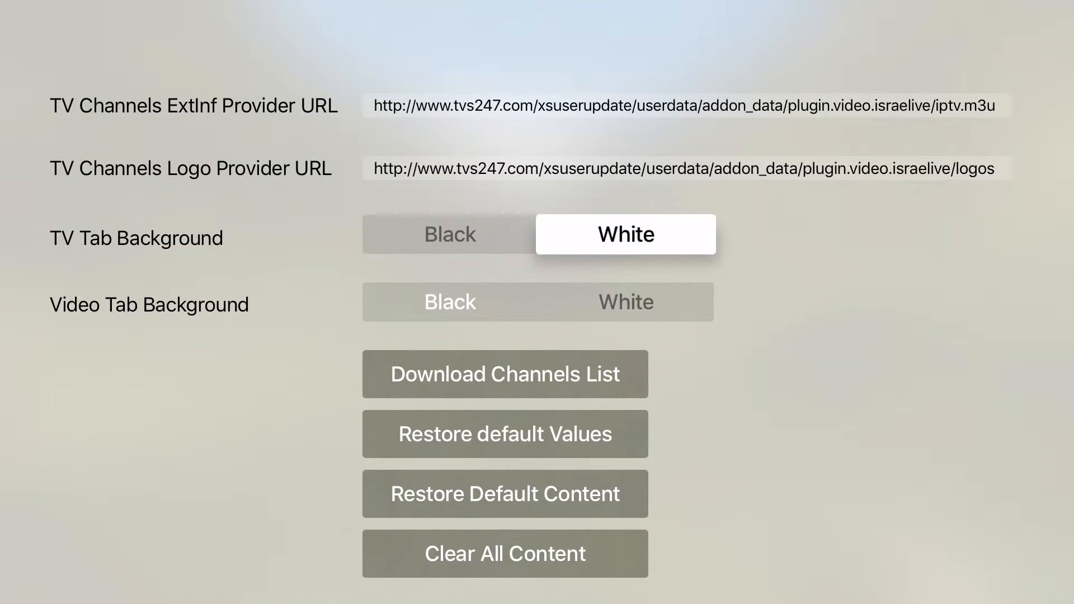
{"action": "left_click", "coordinate": [449, 234]}
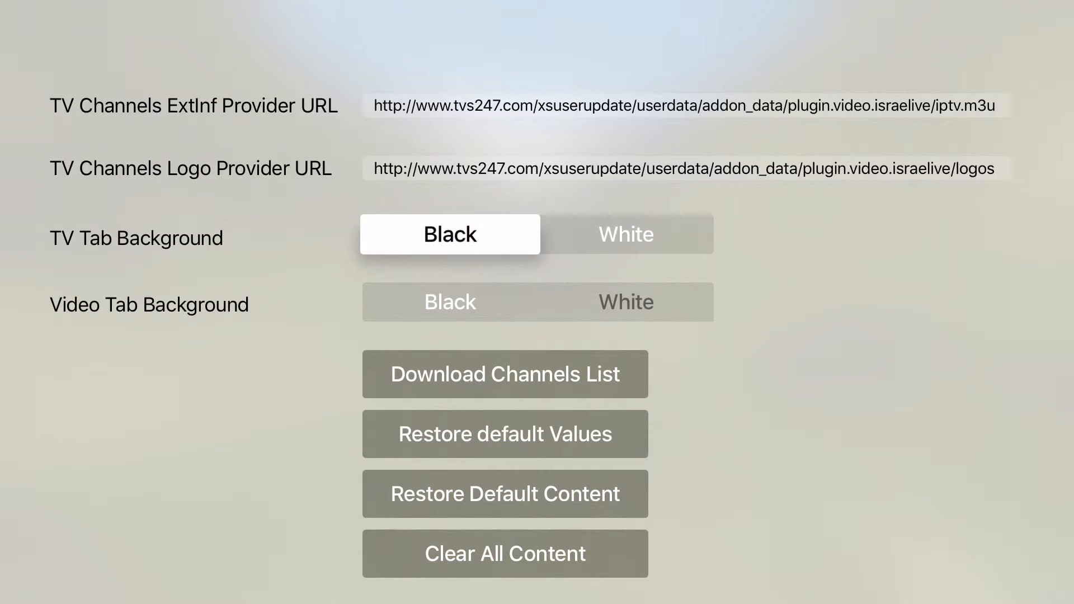
{"action": "key", "text": "down"}
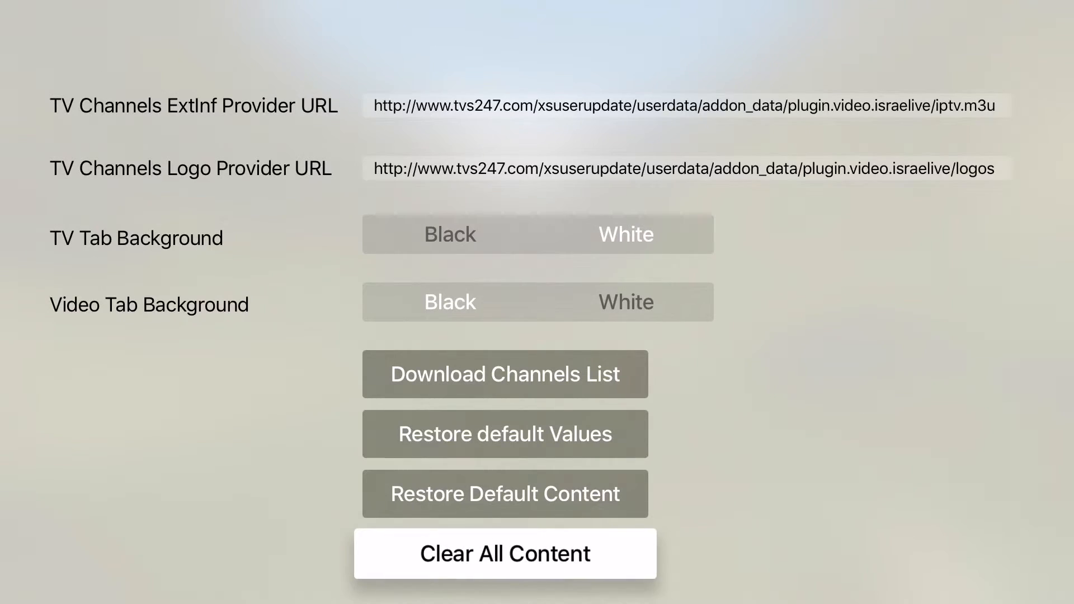
{"action": "key", "text": "Up"}
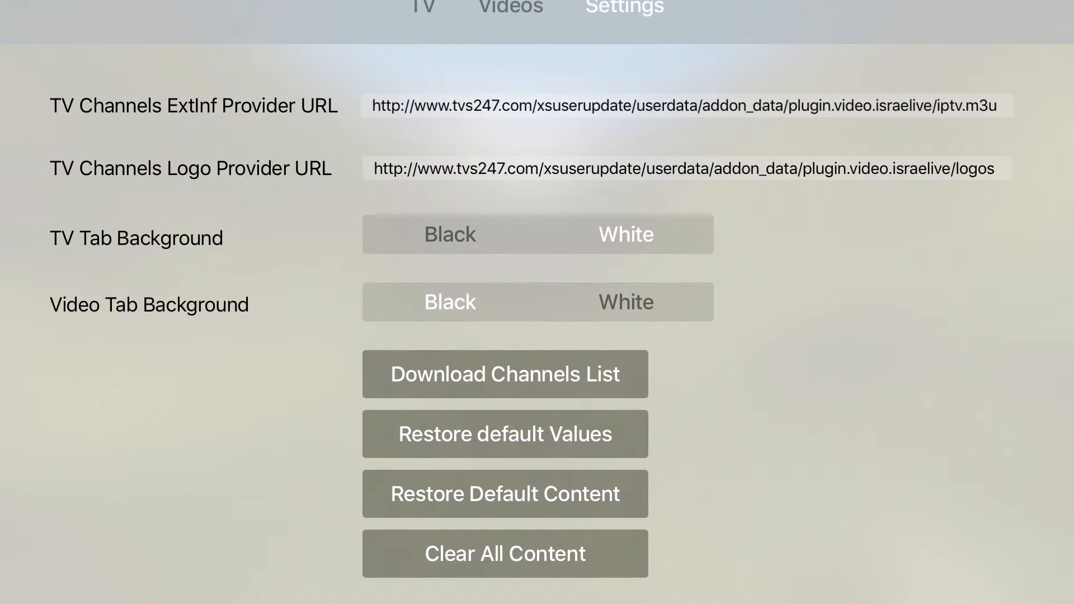
View the TV and Videos tabs, then set Video Tab Background to Black in Settings.
{"action": "left_click", "coordinate": [422, 39]}
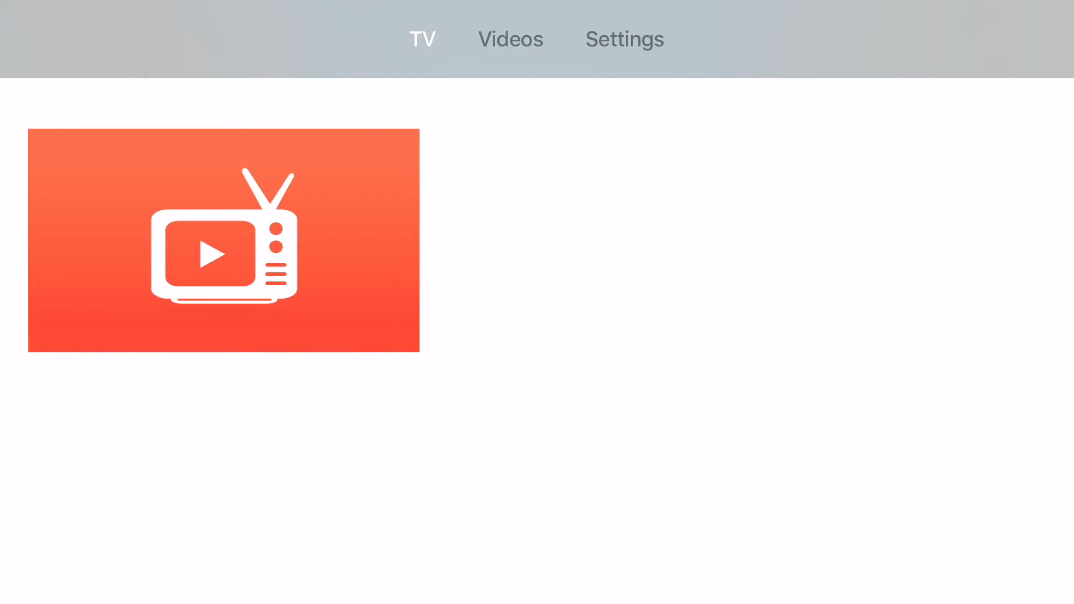
{"action": "left_click", "coordinate": [510, 39]}
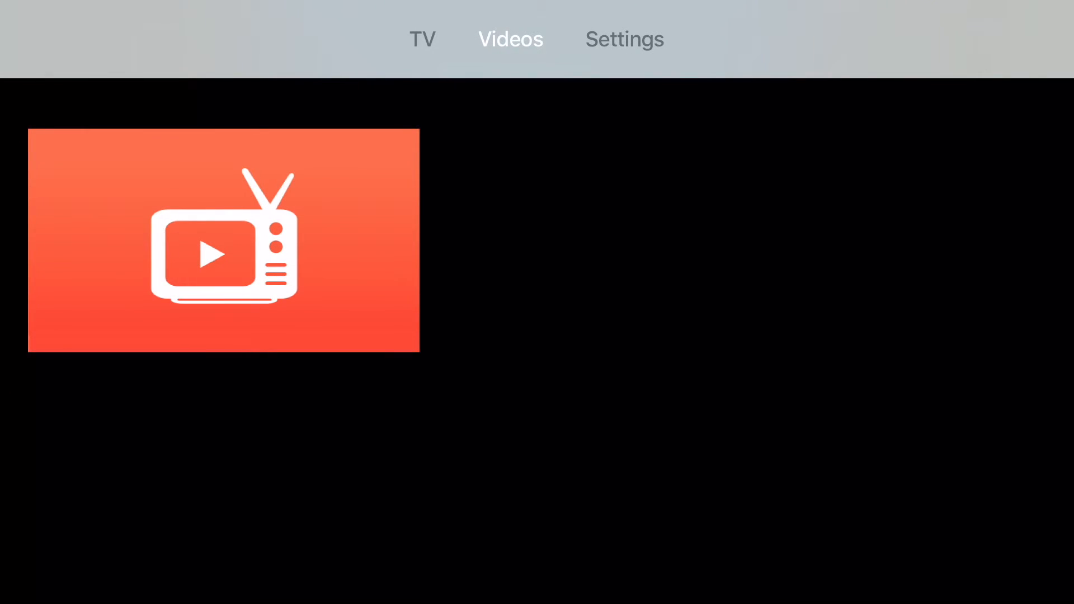
{"action": "left_click", "coordinate": [623, 40]}
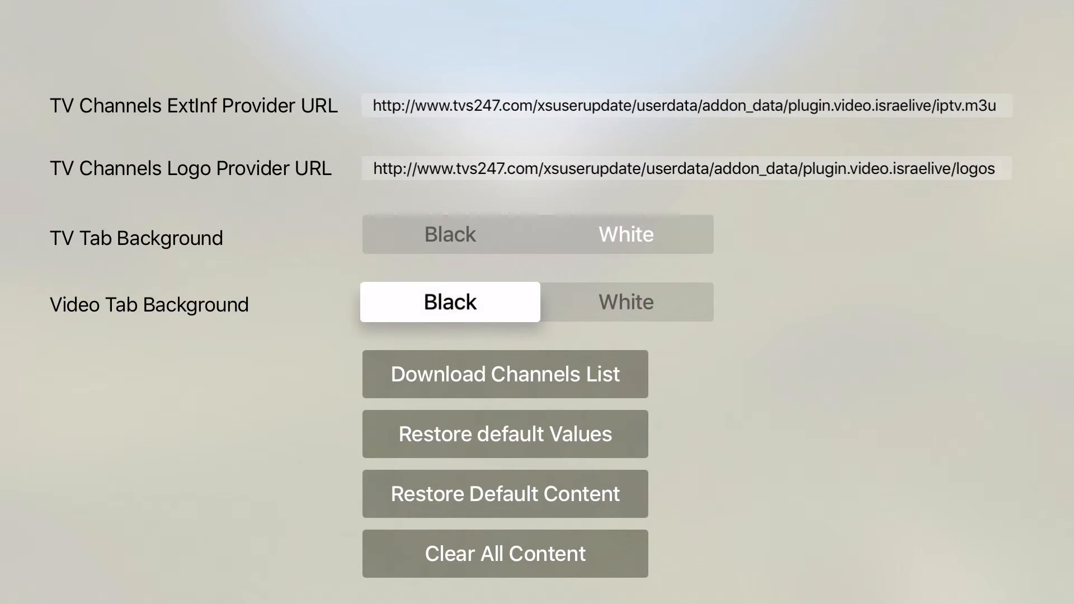
{"action": "left_click", "coordinate": [505, 434]}
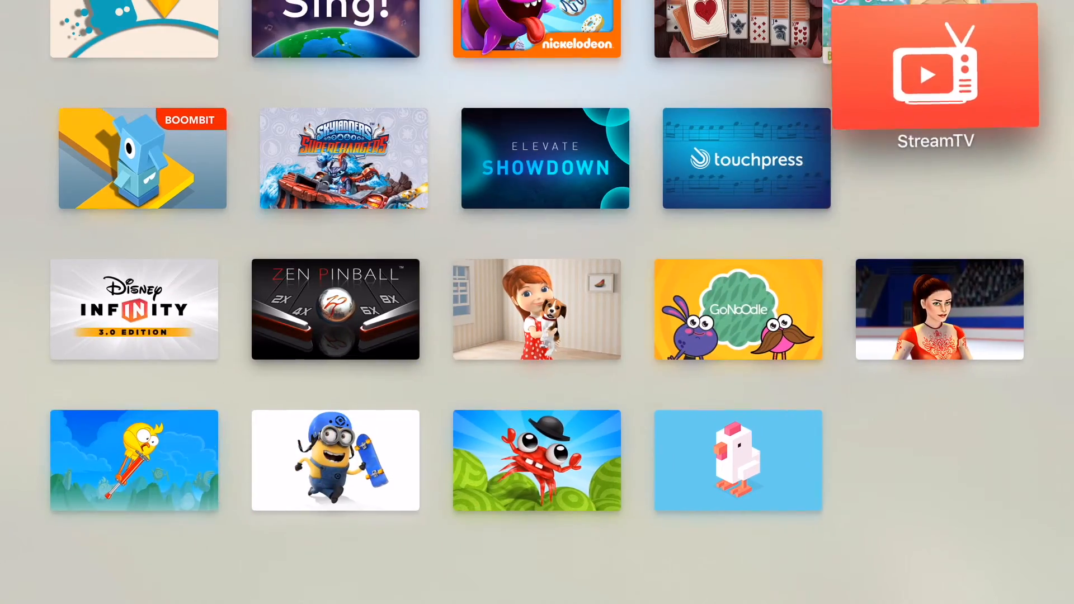
Move StreamTV into the home screen's top row, then start playing a Heart TV channel.
{"action": "scroll", "scroll_direction": "down", "scroll_amount": 3}
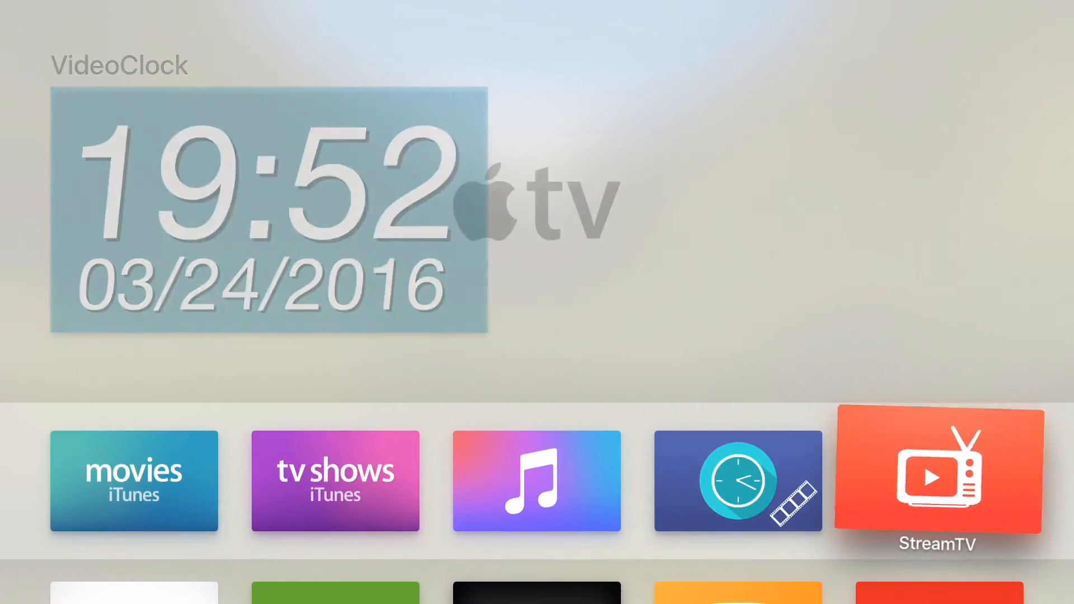
{"action": "scroll", "scroll_direction": "left", "scroll_amount": 3}
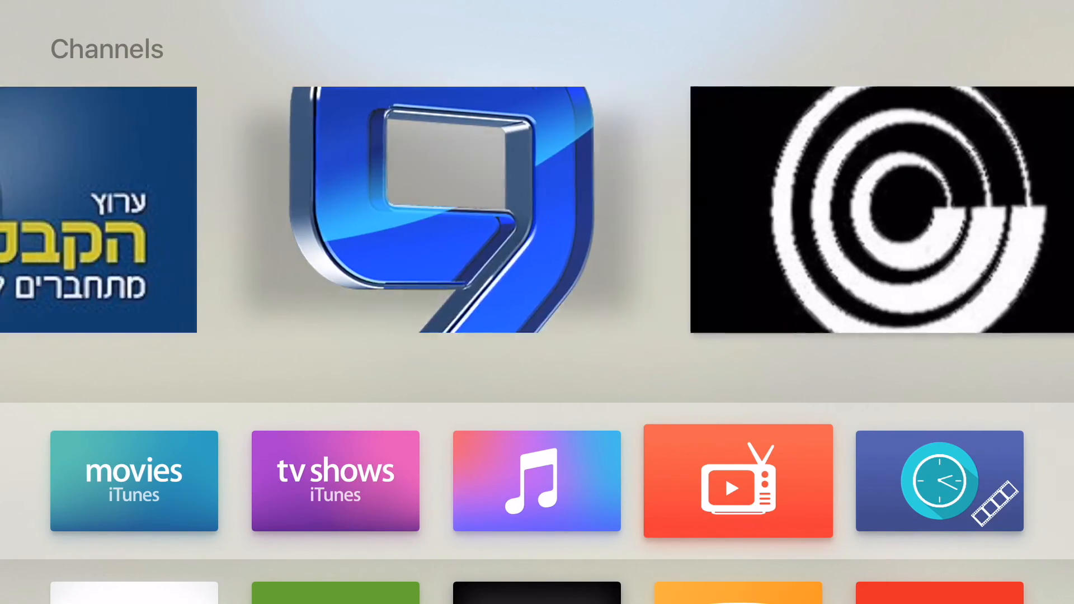
{"action": "scroll", "scroll_direction": "right", "scroll_amount": 3}
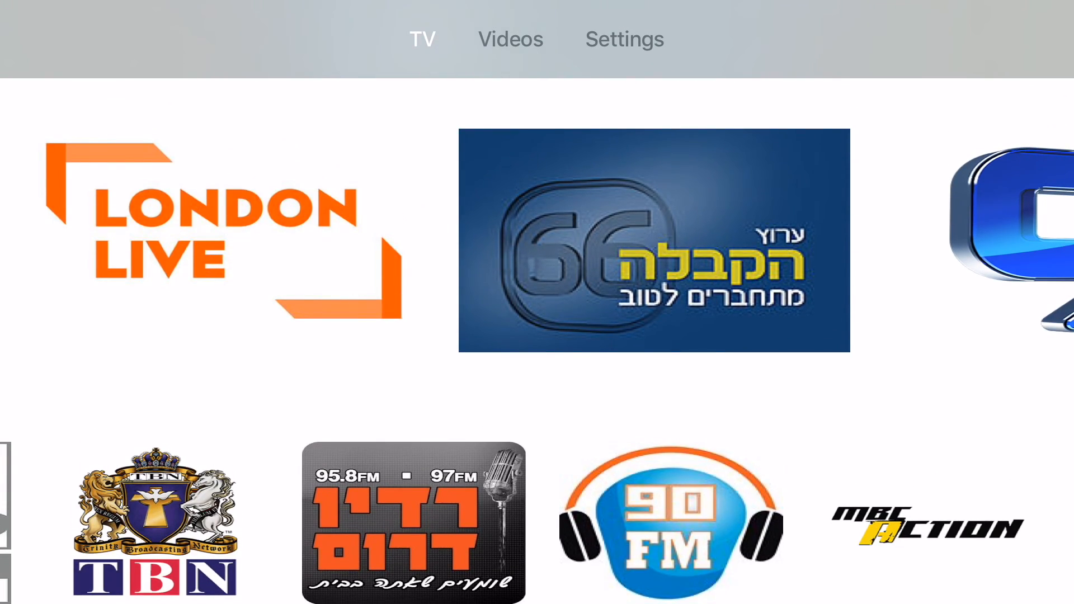
{"action": "left_click", "coordinate": [653, 239]}
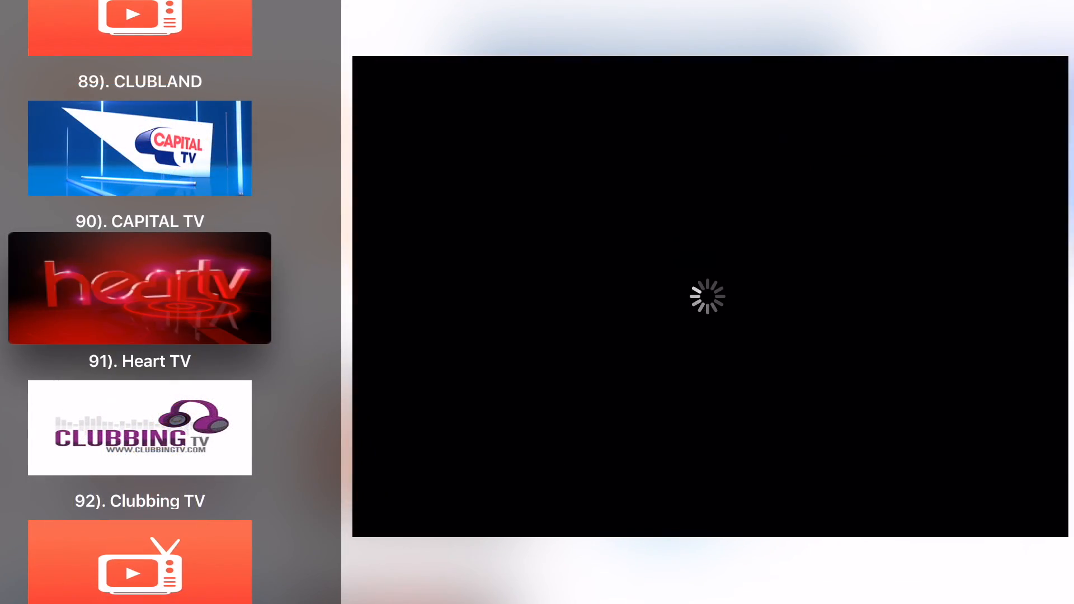